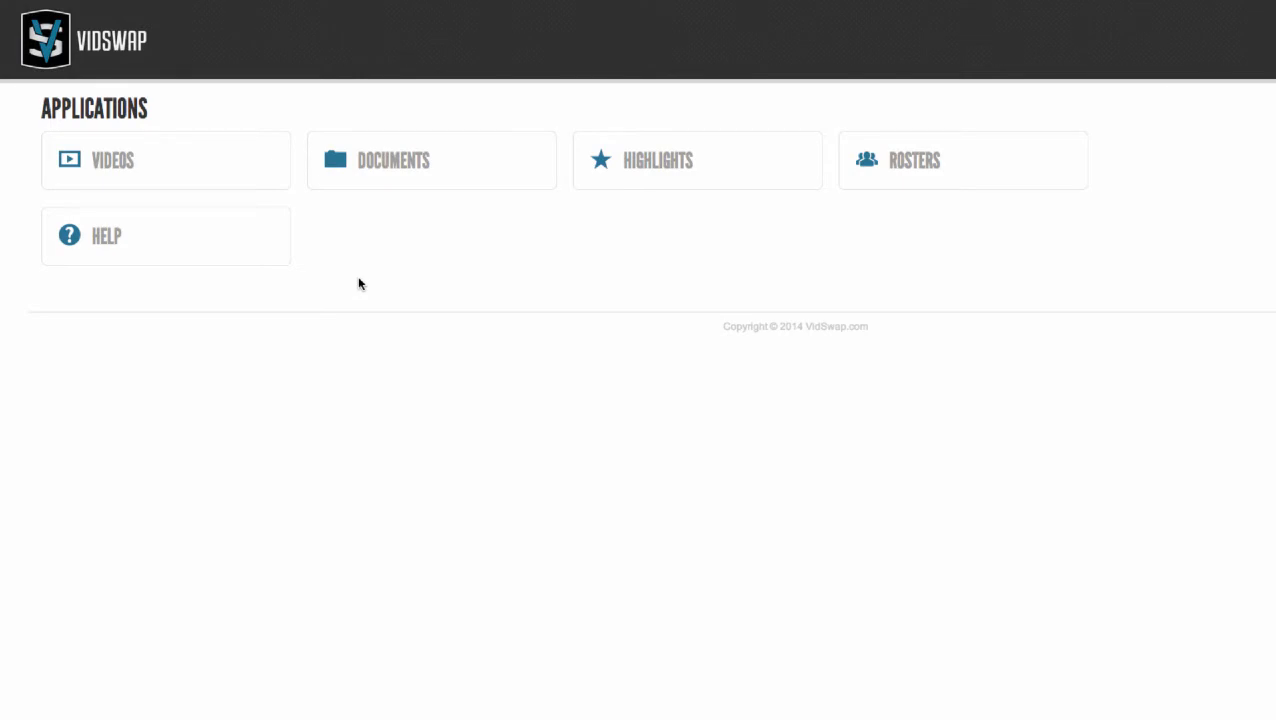
{"action": "mouse_move", "coordinate": [168, 162]}
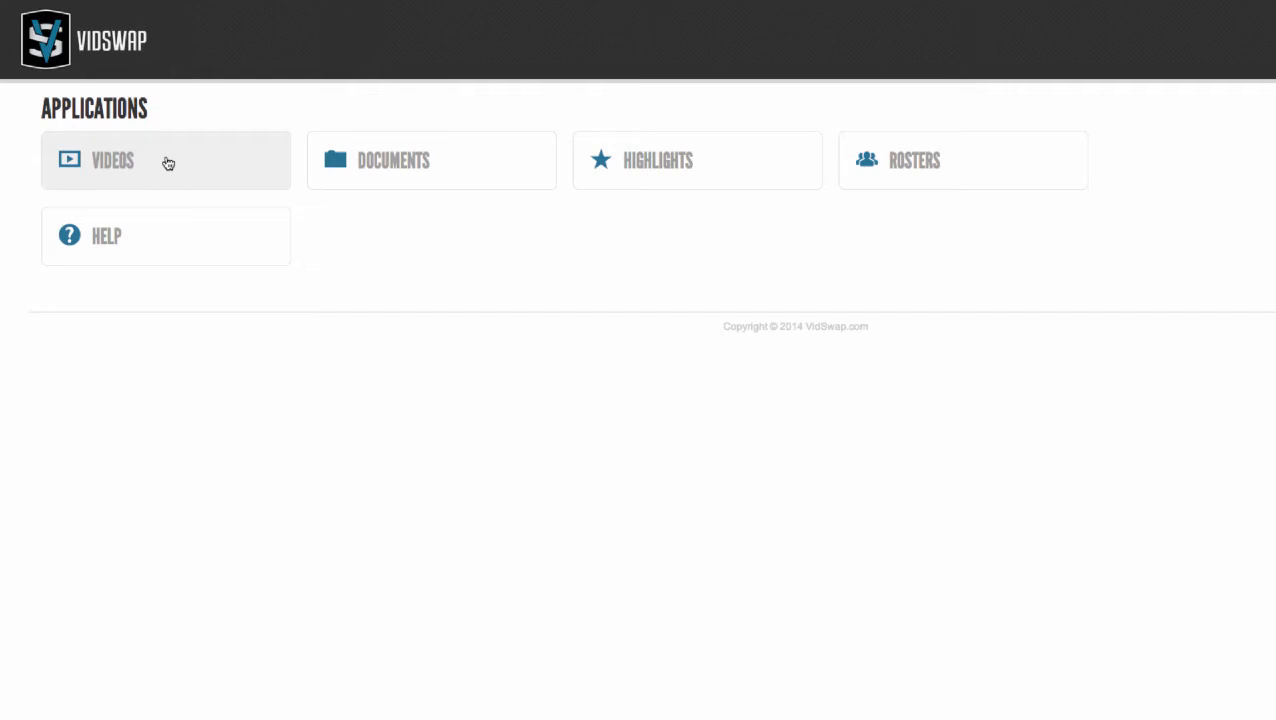
{"action": "mouse_move", "coordinate": [204, 160]}
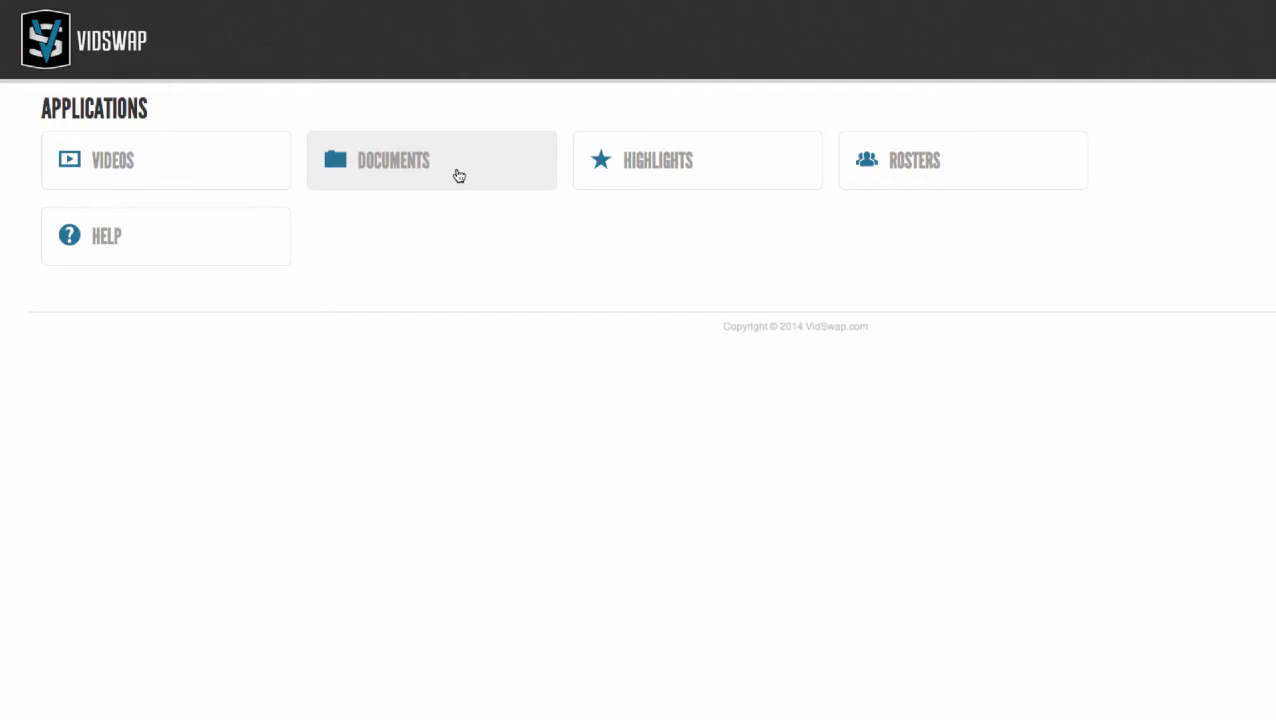
{"action": "mouse_move", "coordinate": [656, 216]}
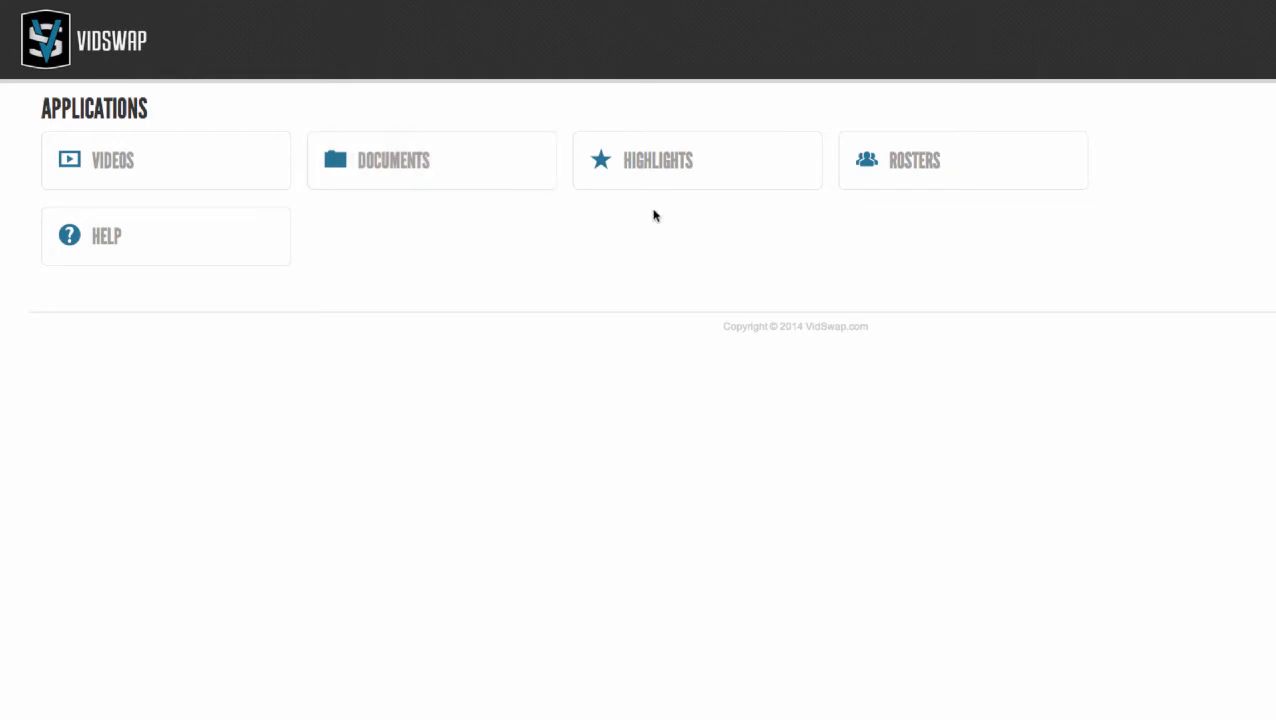
{"action": "mouse_move", "coordinate": [680, 178]}
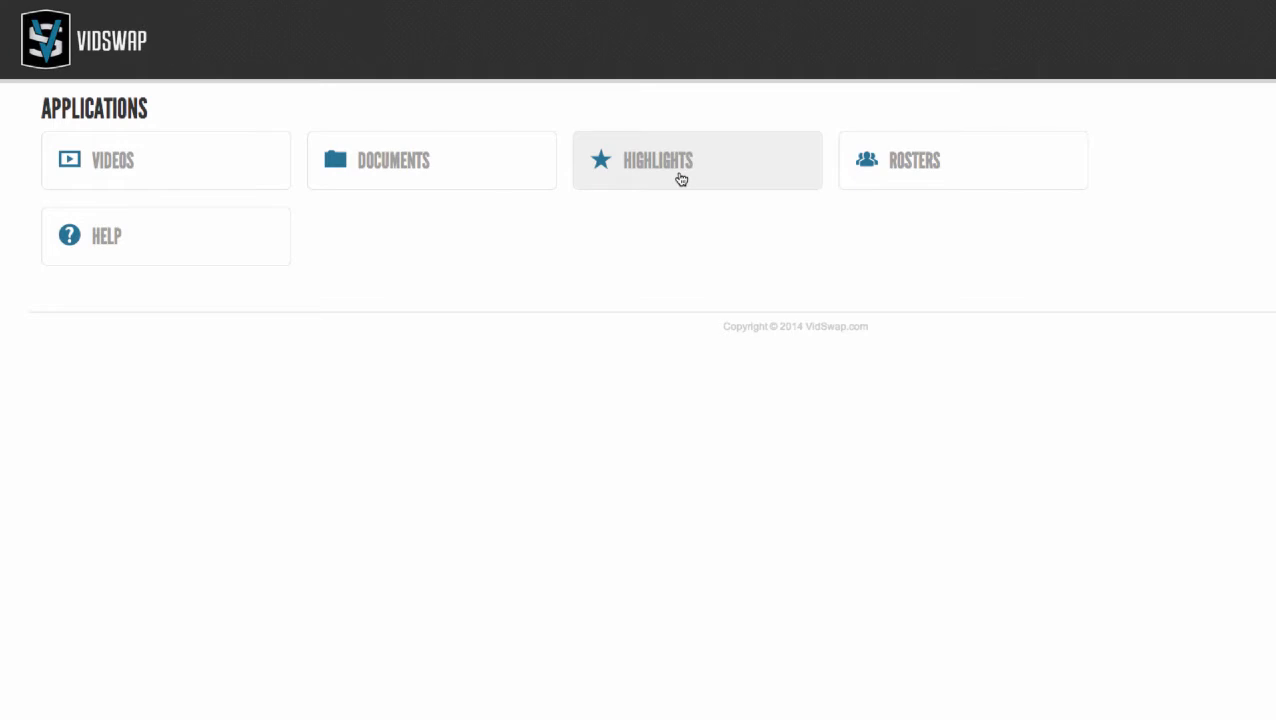
{"action": "mouse_move", "coordinate": [936, 176]}
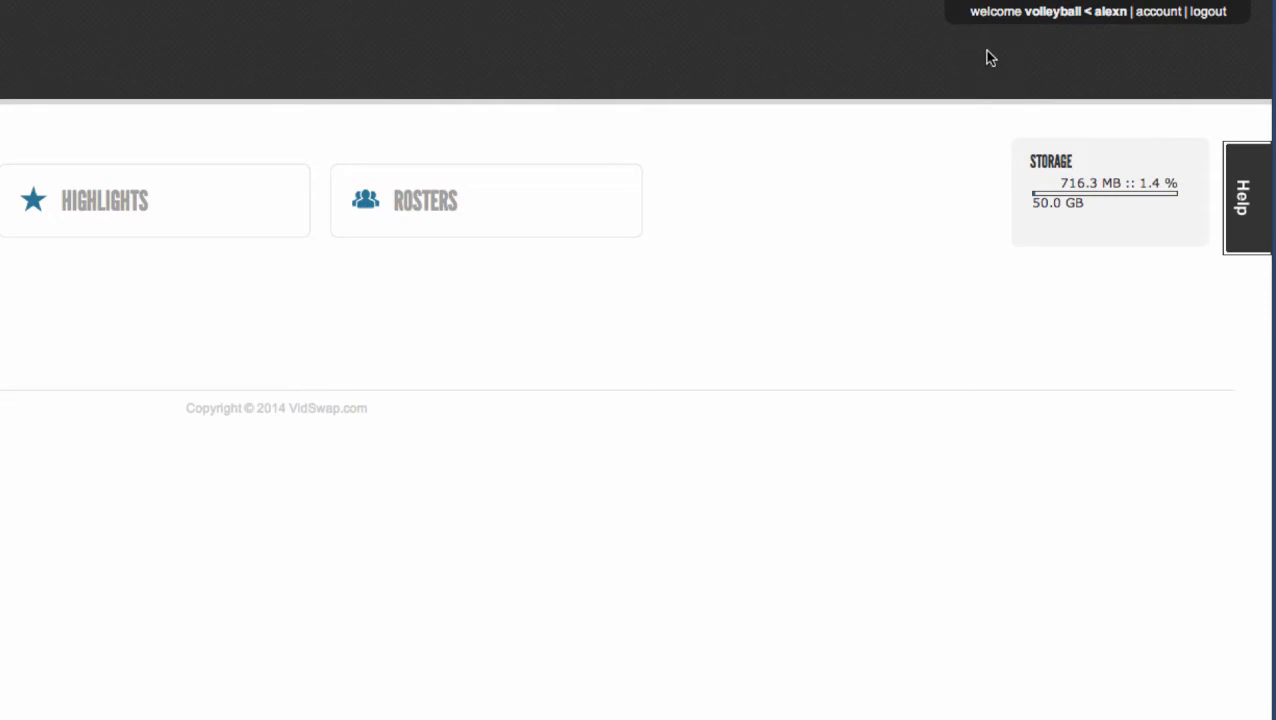
{"action": "mouse_move", "coordinate": [1040, 60]}
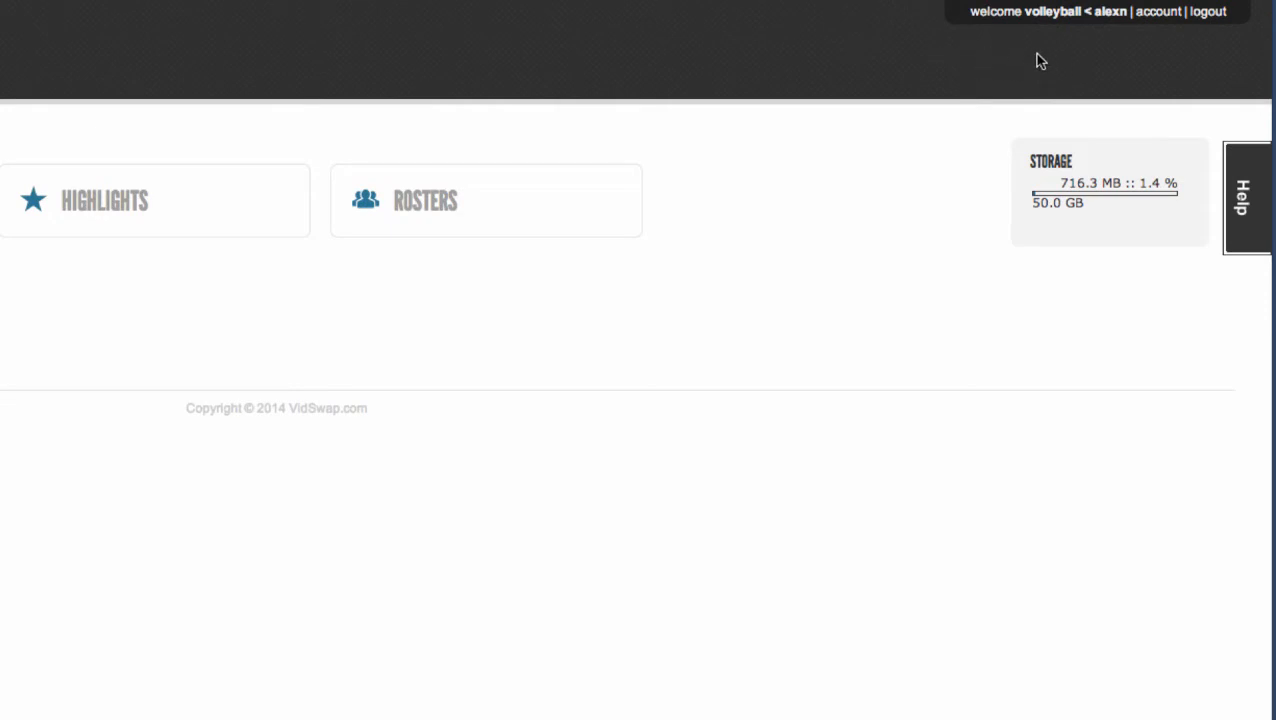
{"action": "mouse_move", "coordinate": [1108, 64]}
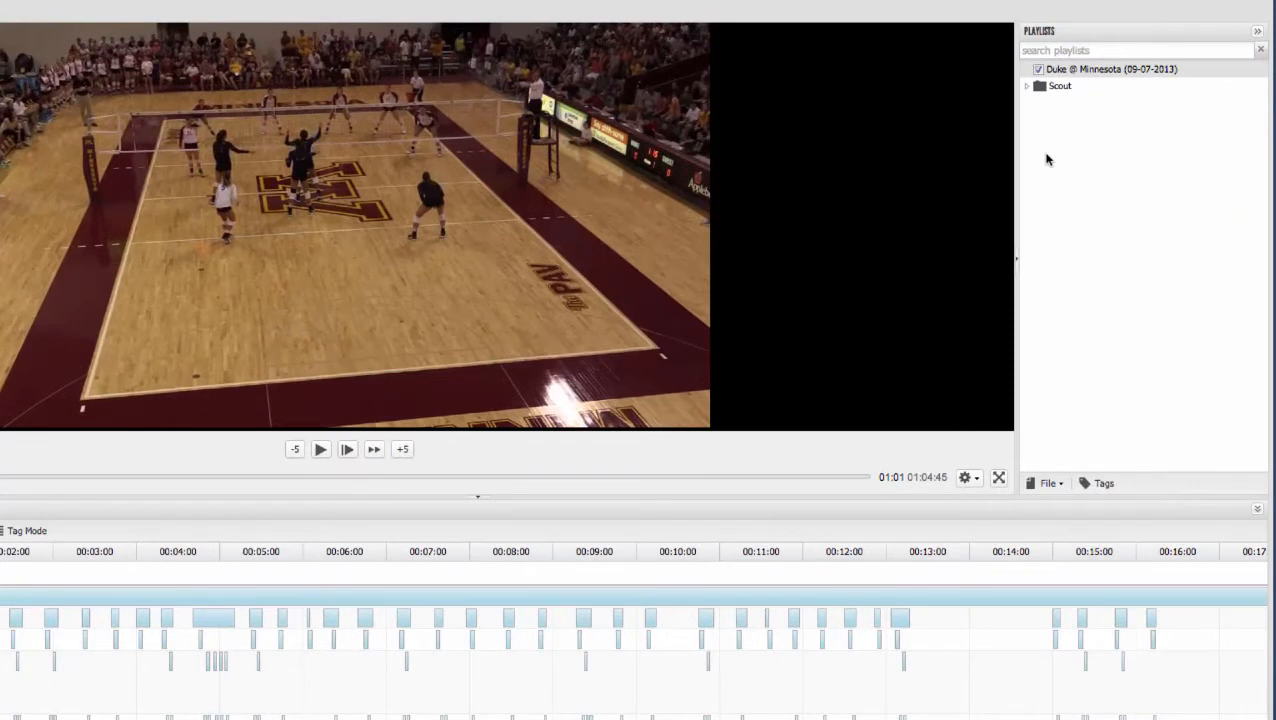
{"action": "mouse_move", "coordinate": [1068, 168]}
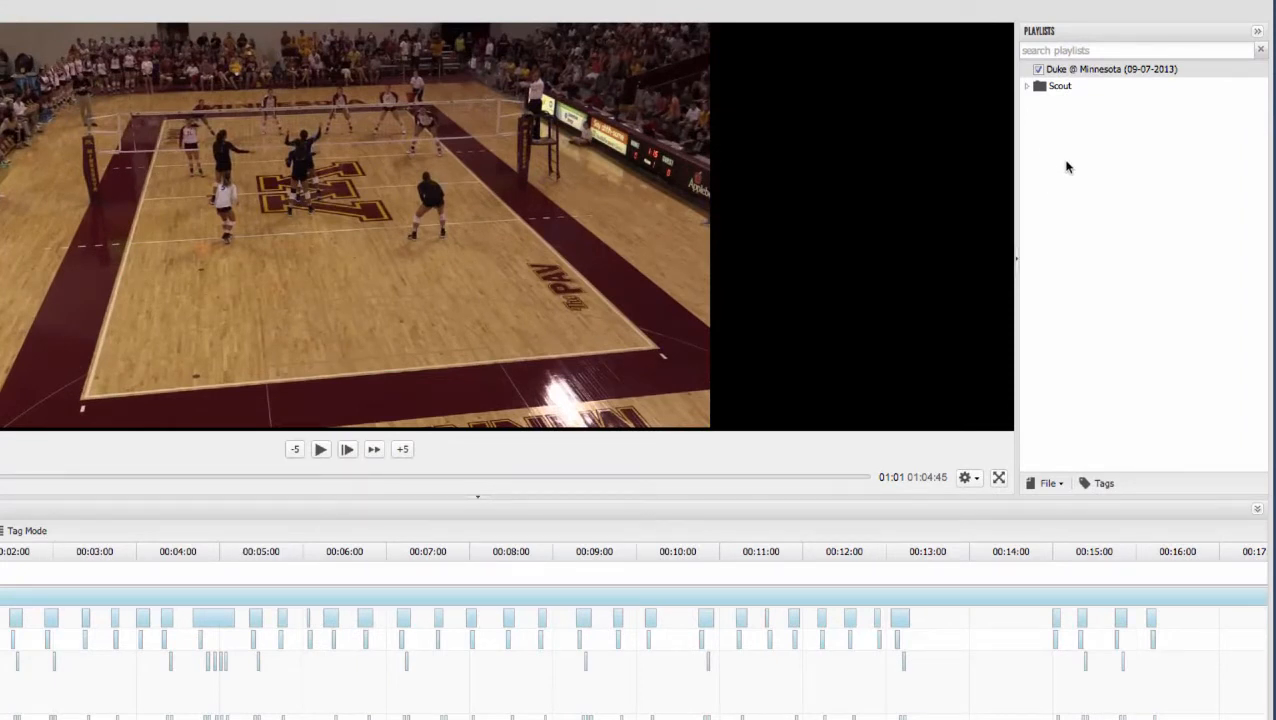
{"action": "mouse_move", "coordinate": [1092, 120]}
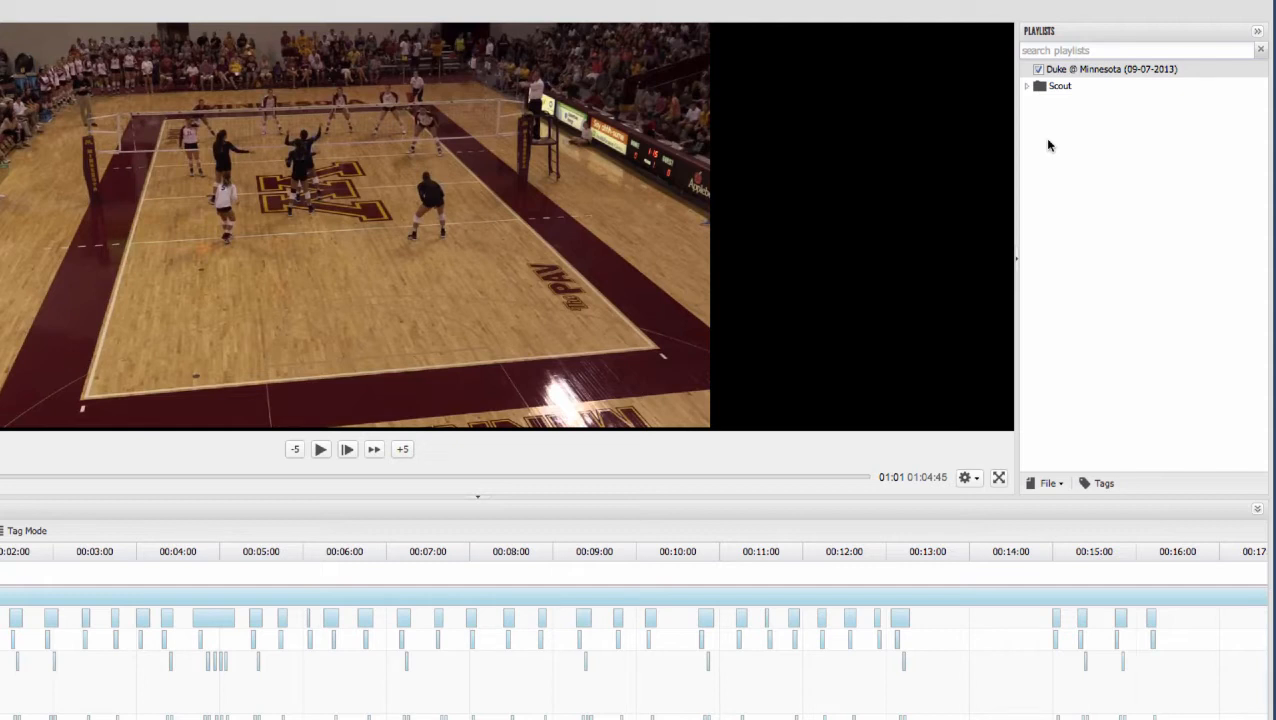
{"action": "mouse_move", "coordinate": [1016, 152]}
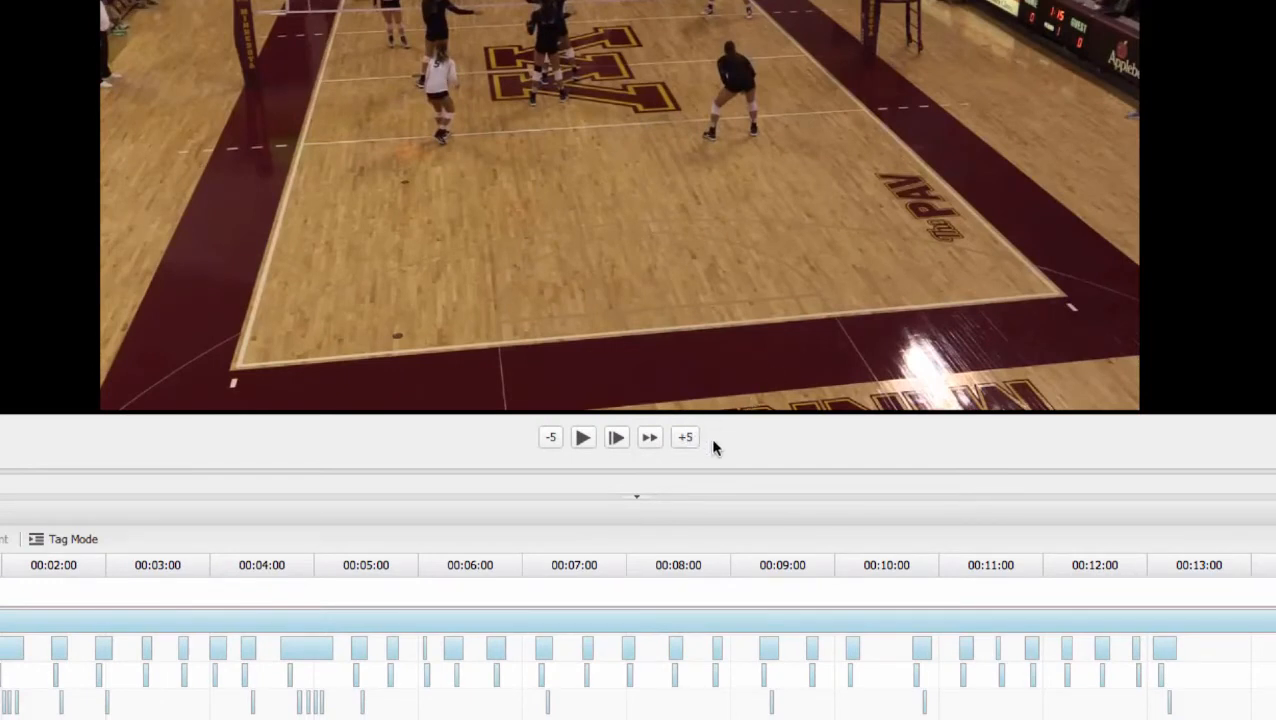
{"action": "mouse_move", "coordinate": [614, 436]}
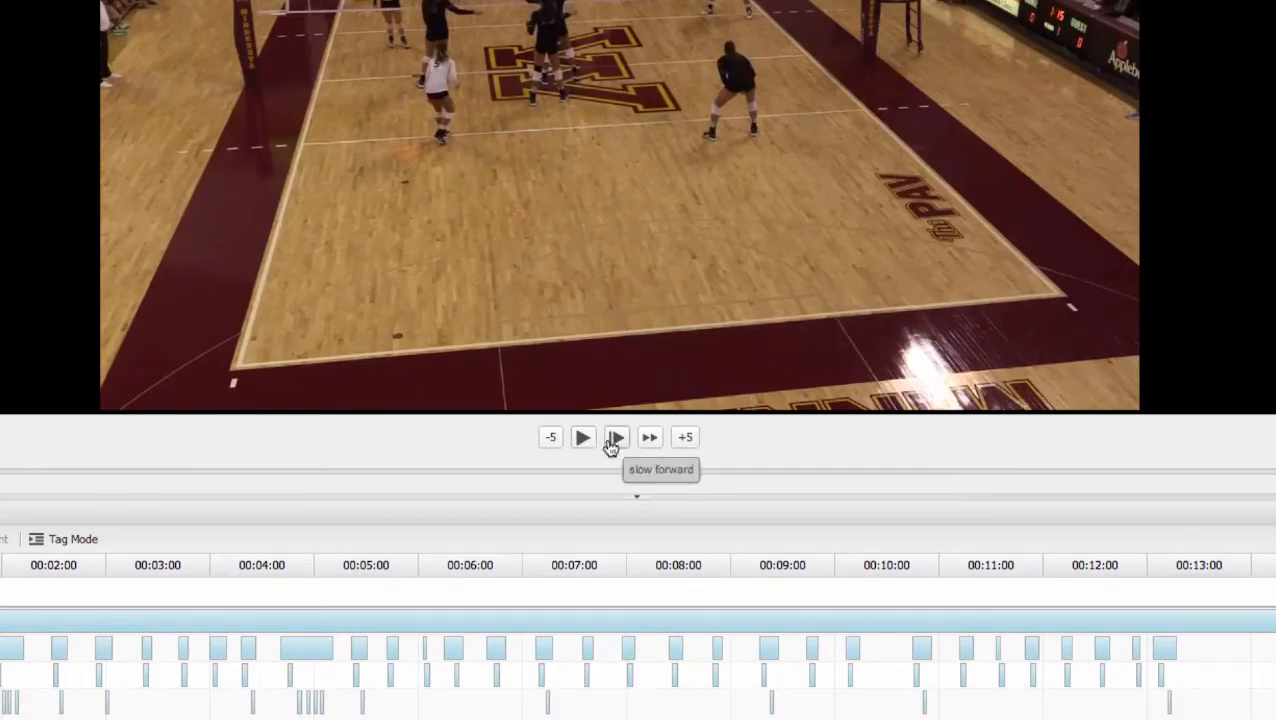
{"action": "mouse_move", "coordinate": [552, 436]}
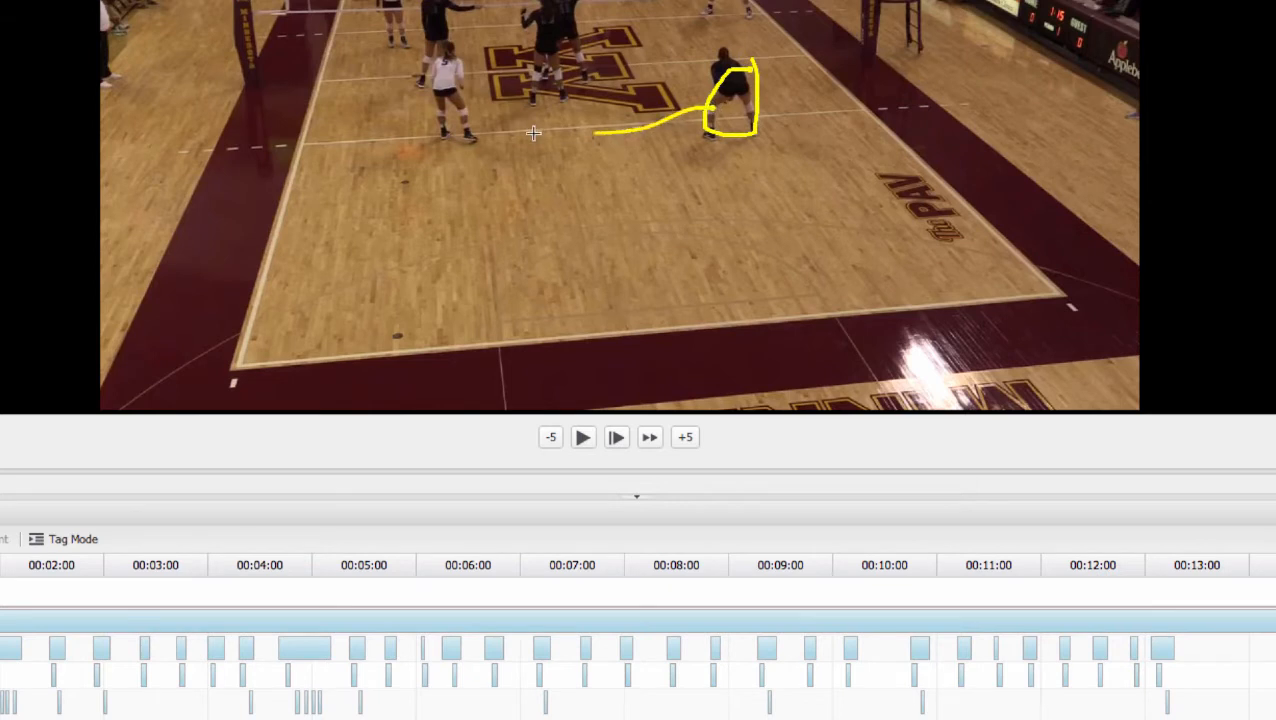
- Draw a yellow arrow from the circled player across the court, then resume playback to clear the sketch
{"action": "left_click_drag", "start_coordinate": [596, 130], "coordinate": [490, 130]}
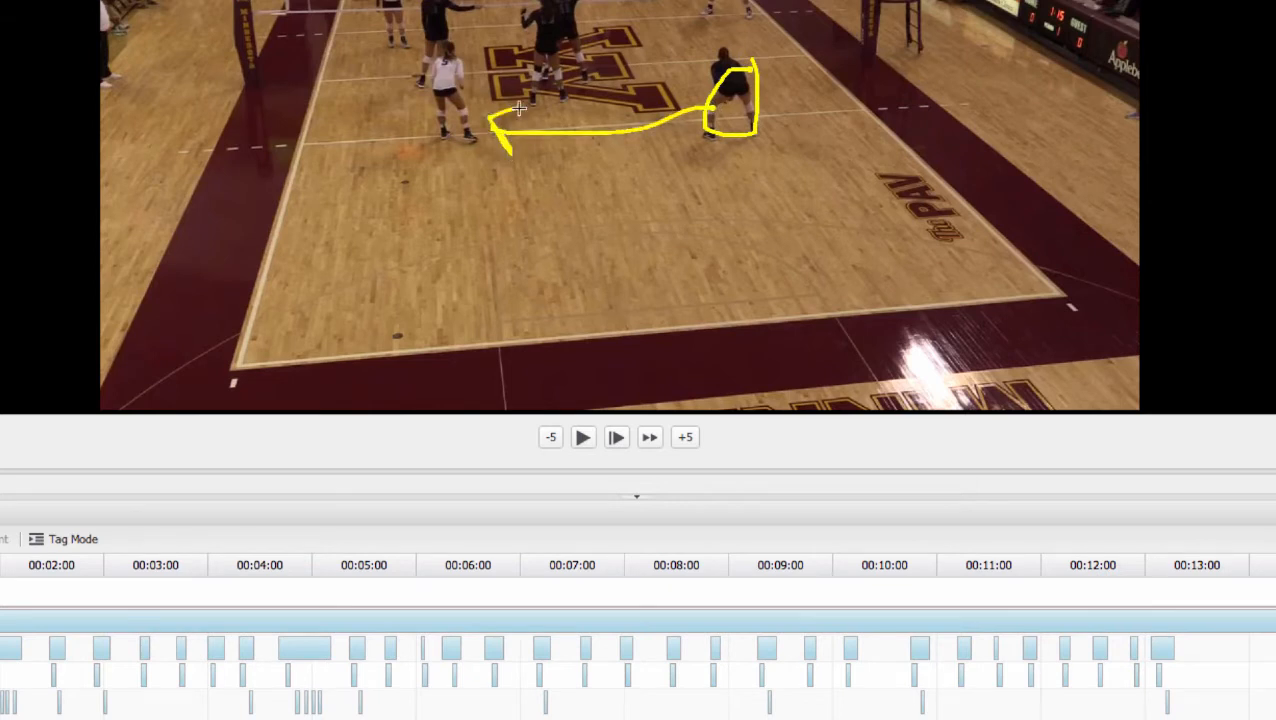
{"action": "left_click", "coordinate": [584, 436]}
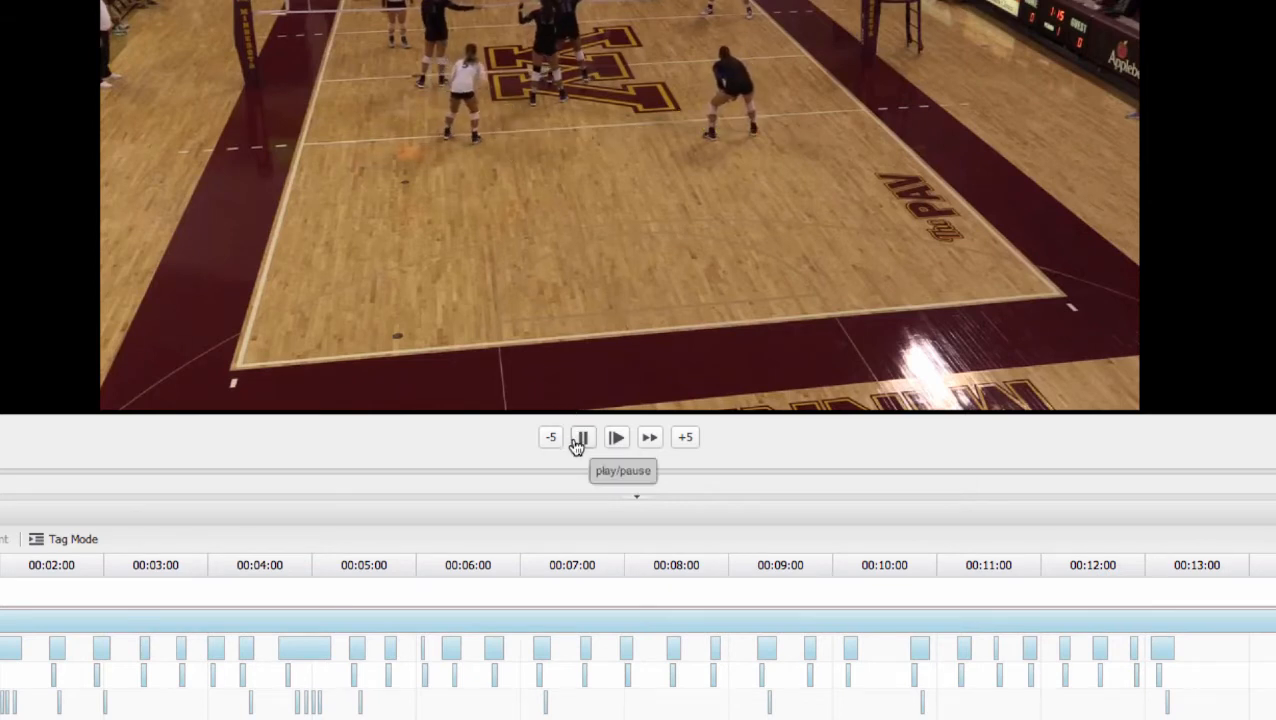
{"action": "left_click", "coordinate": [582, 436]}
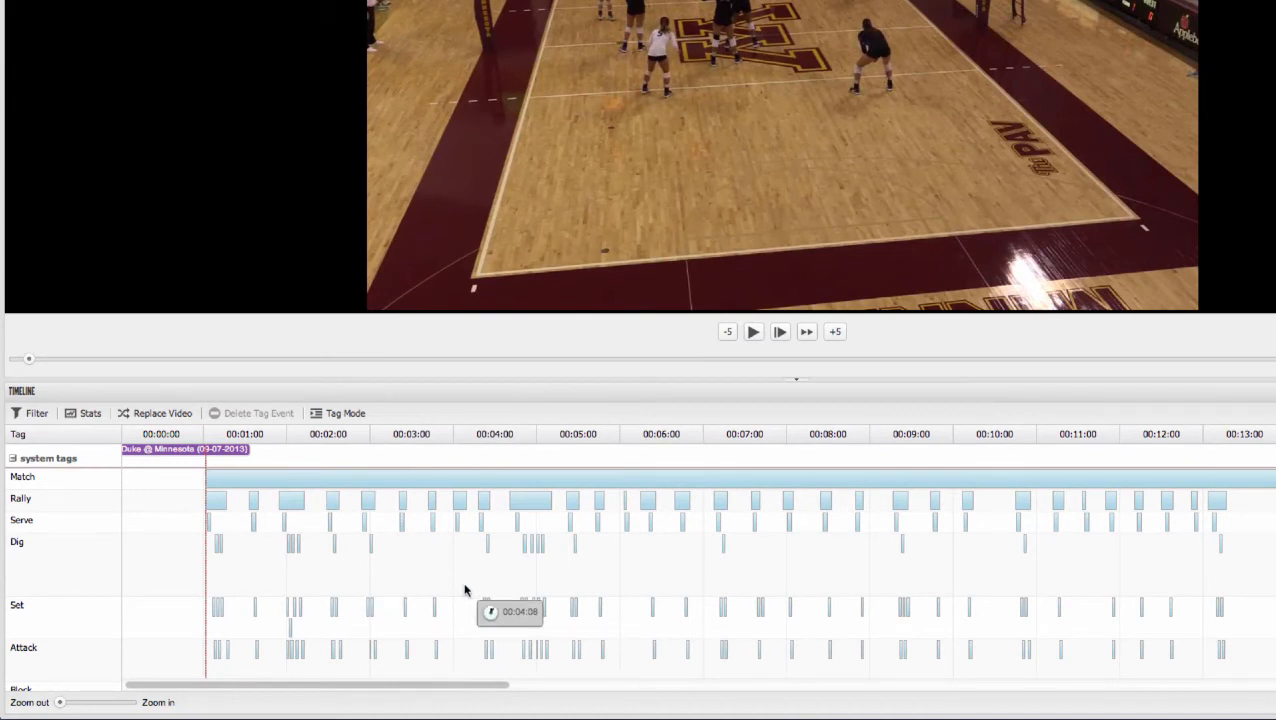
{"action": "mouse_move", "coordinate": [344, 556]}
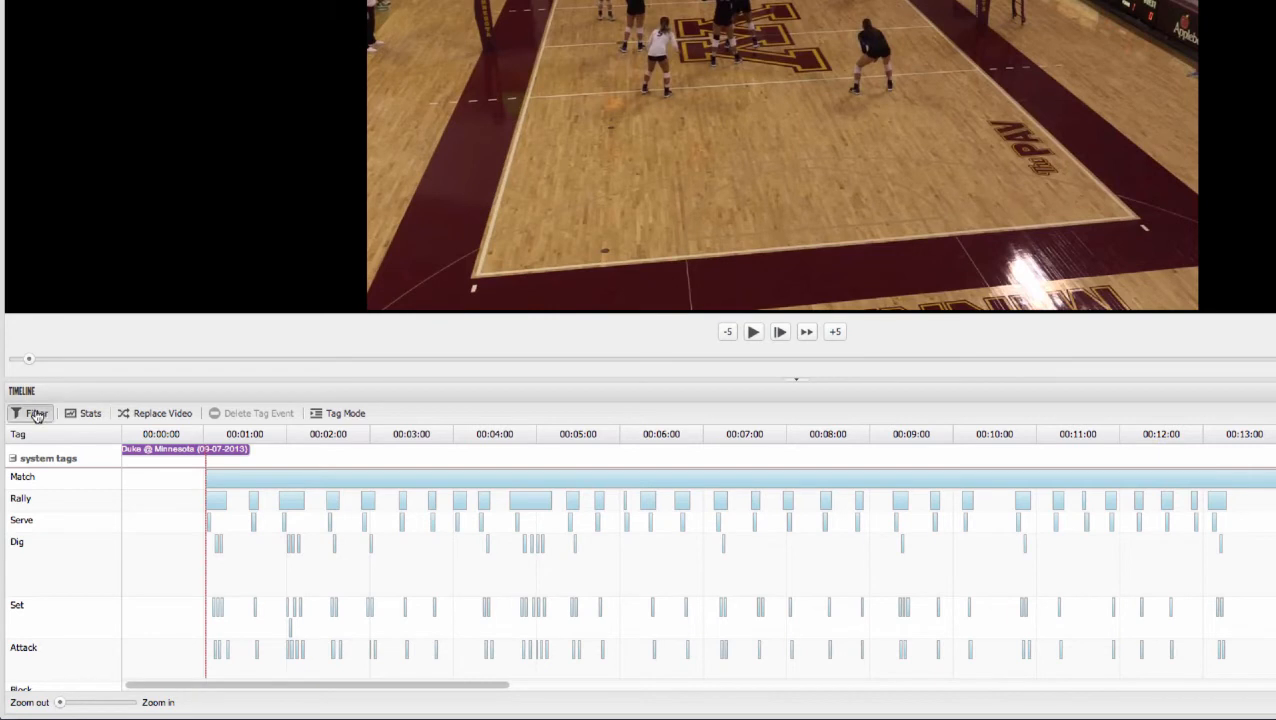
{"action": "left_click", "coordinate": [32, 412]}
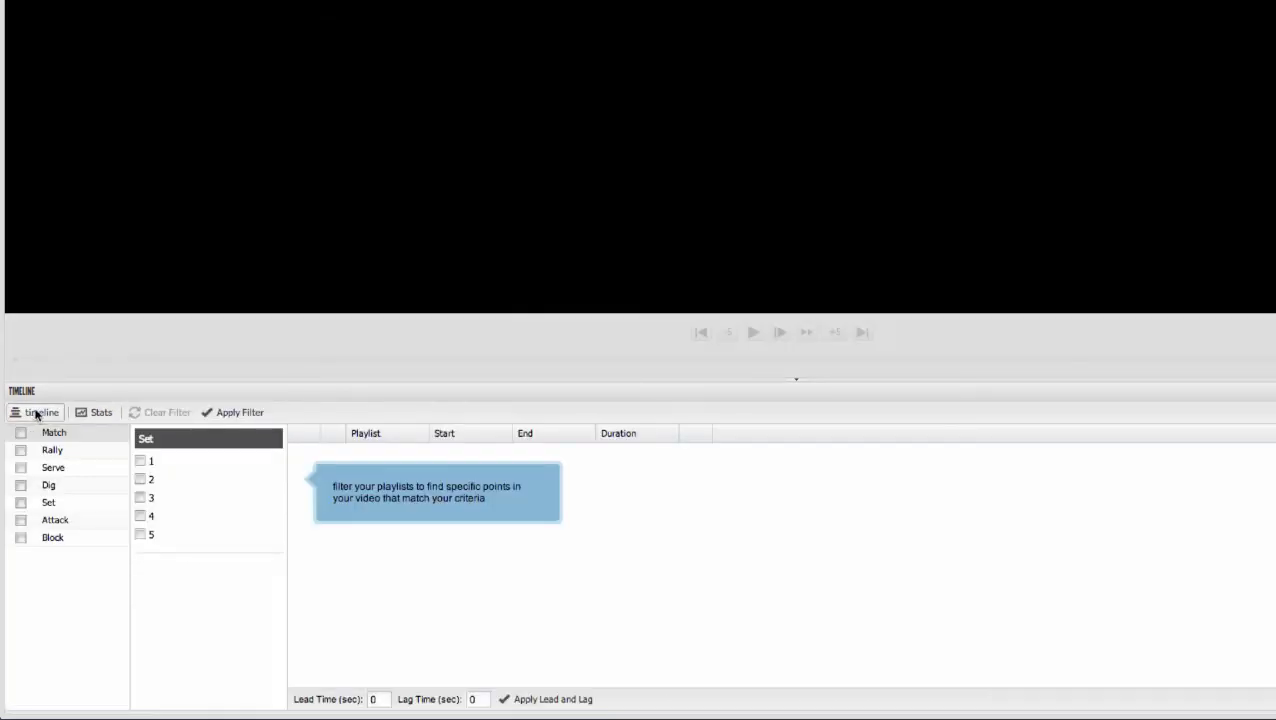
{"action": "mouse_move", "coordinate": [88, 462]}
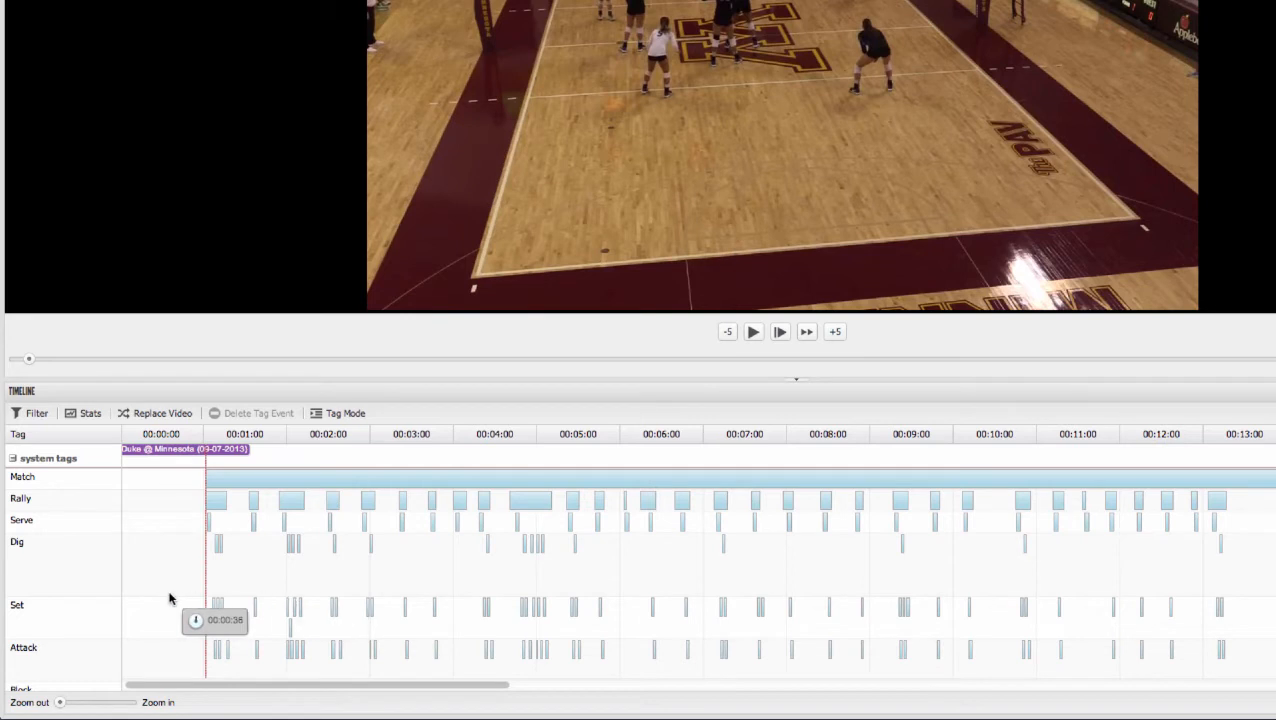
{"action": "mouse_move", "coordinate": [178, 504]}
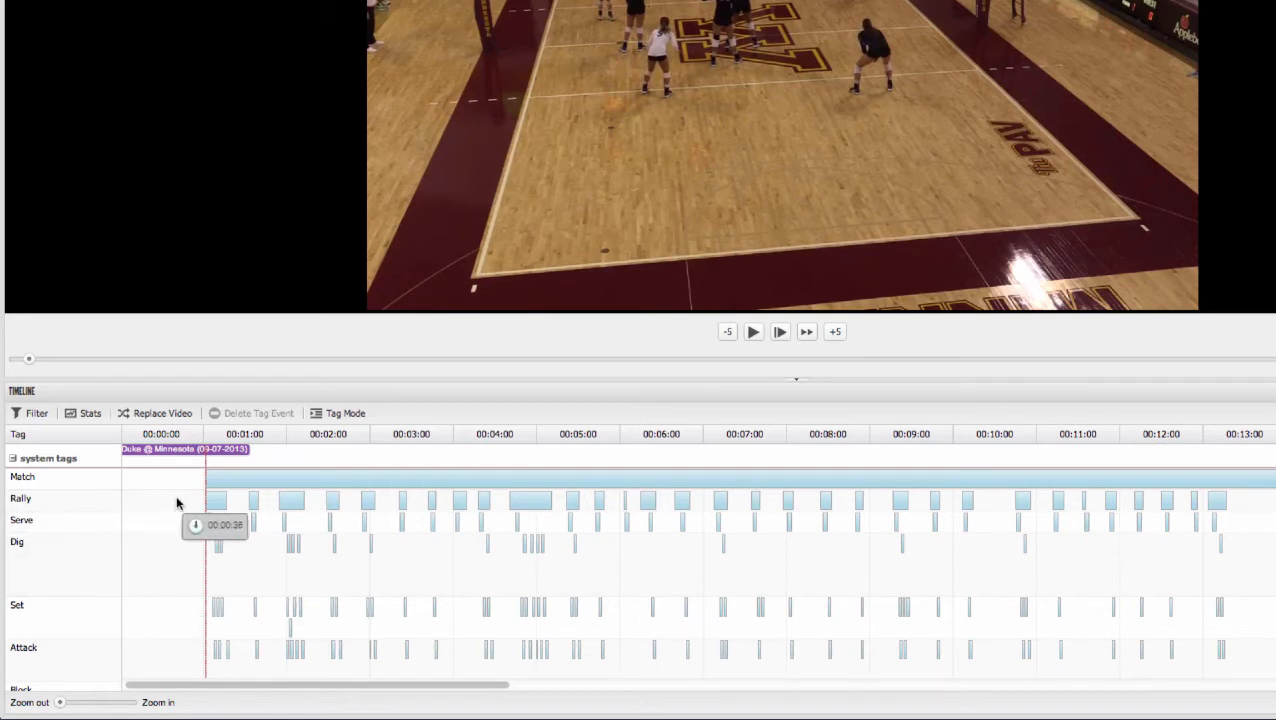
{"action": "mouse_move", "coordinate": [64, 482]}
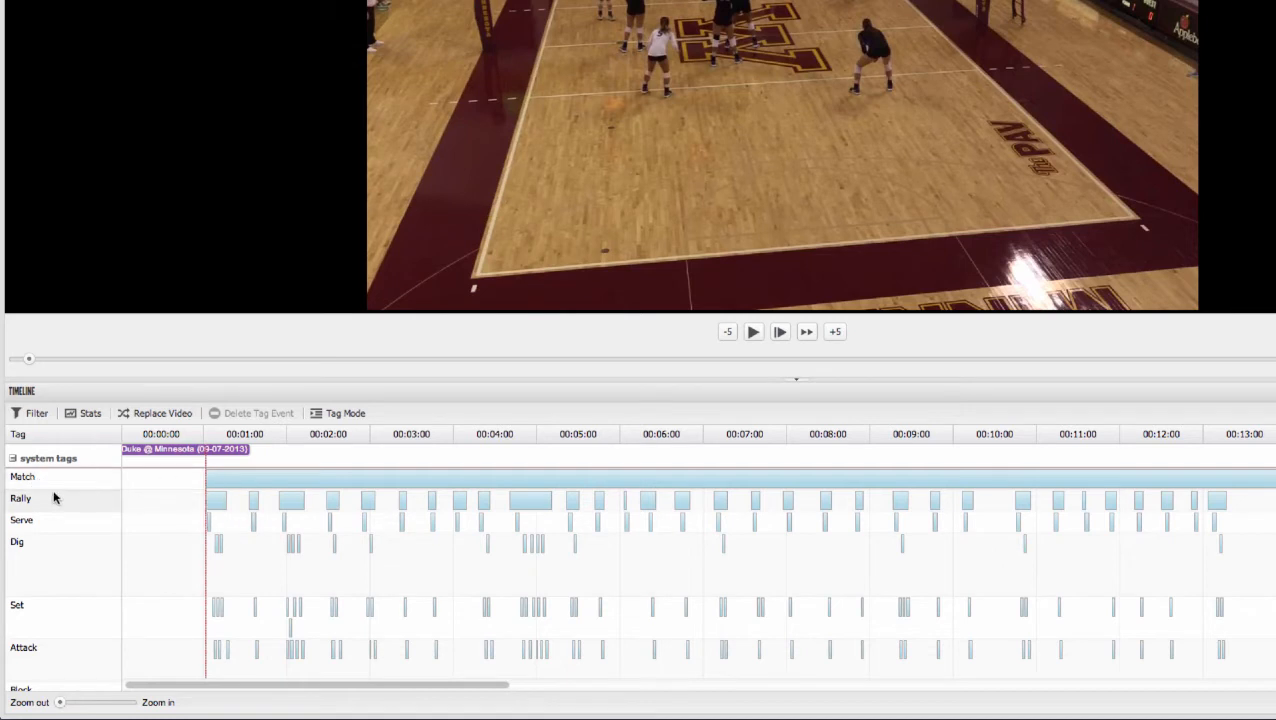
{"action": "mouse_move", "coordinate": [90, 502]}
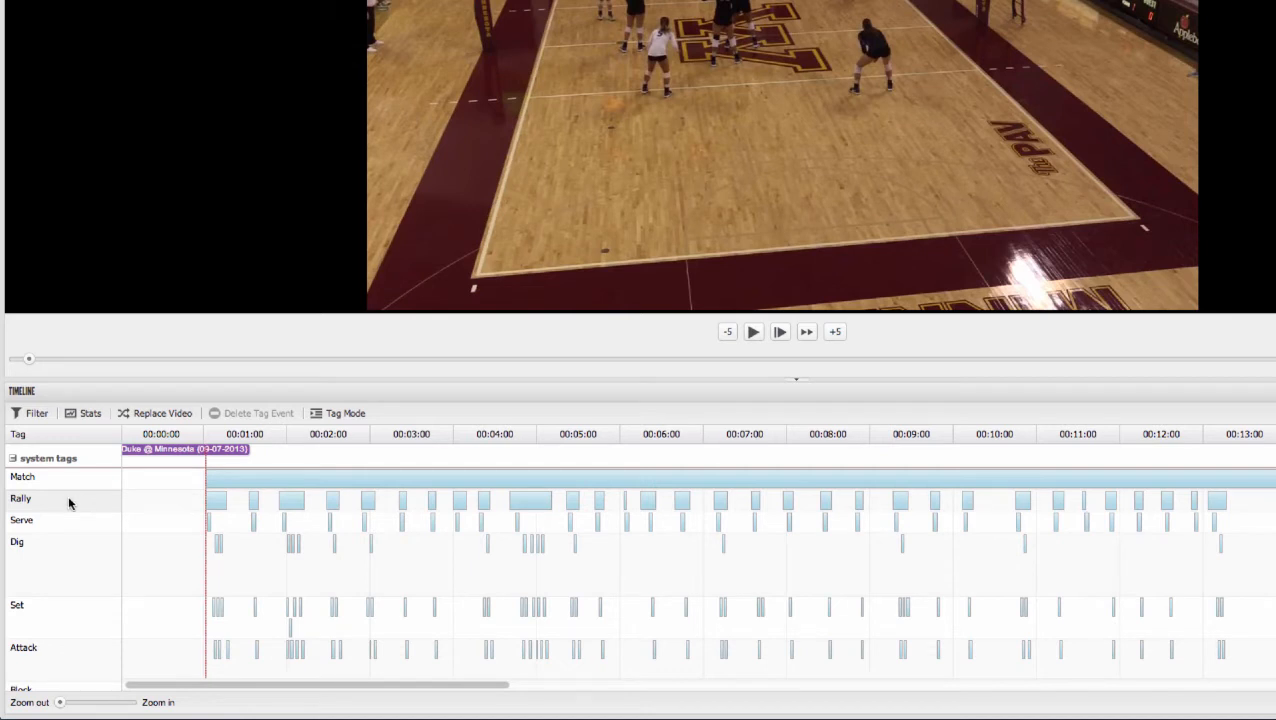
{"action": "mouse_move", "coordinate": [60, 524]}
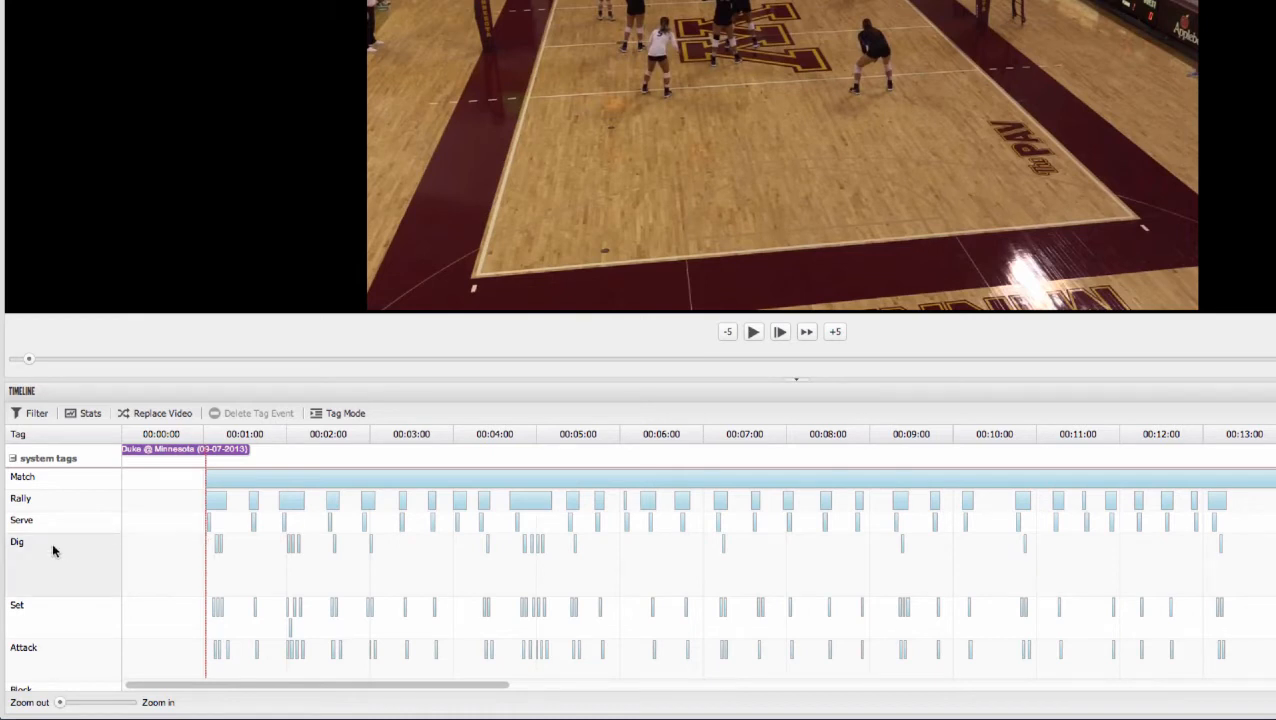
{"action": "mouse_move", "coordinate": [58, 612]}
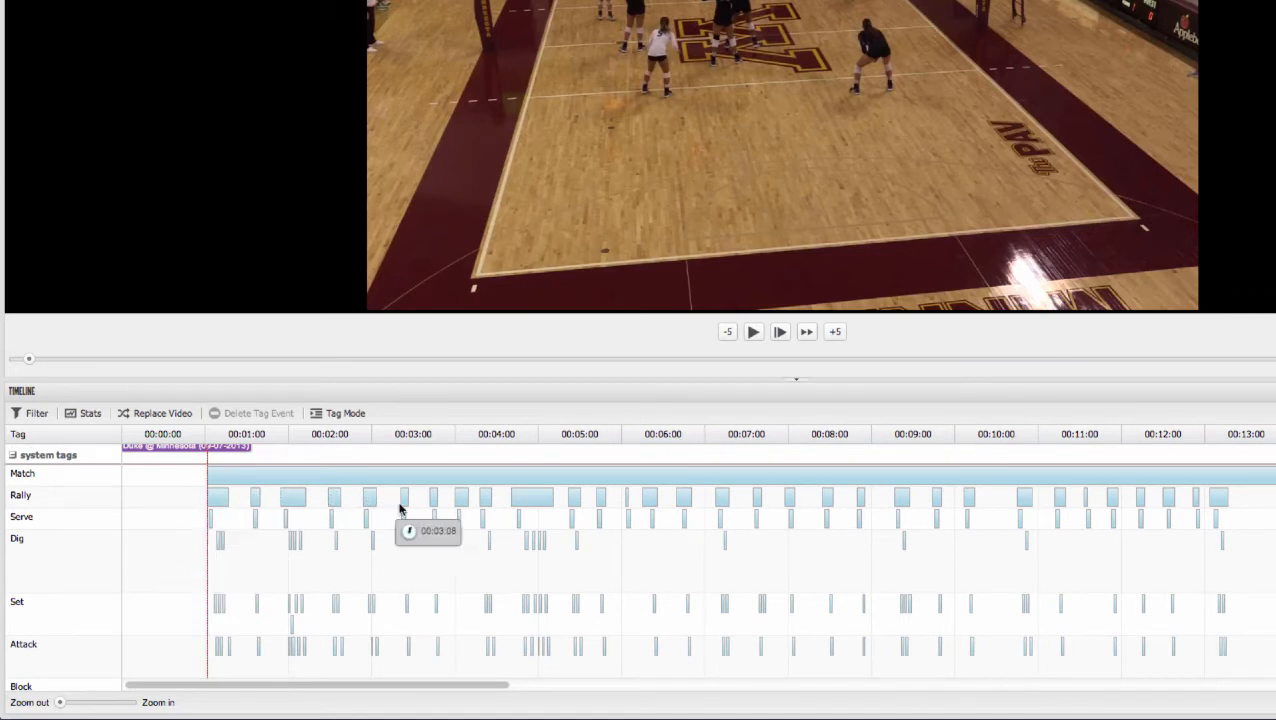
{"action": "mouse_move", "coordinate": [804, 522]}
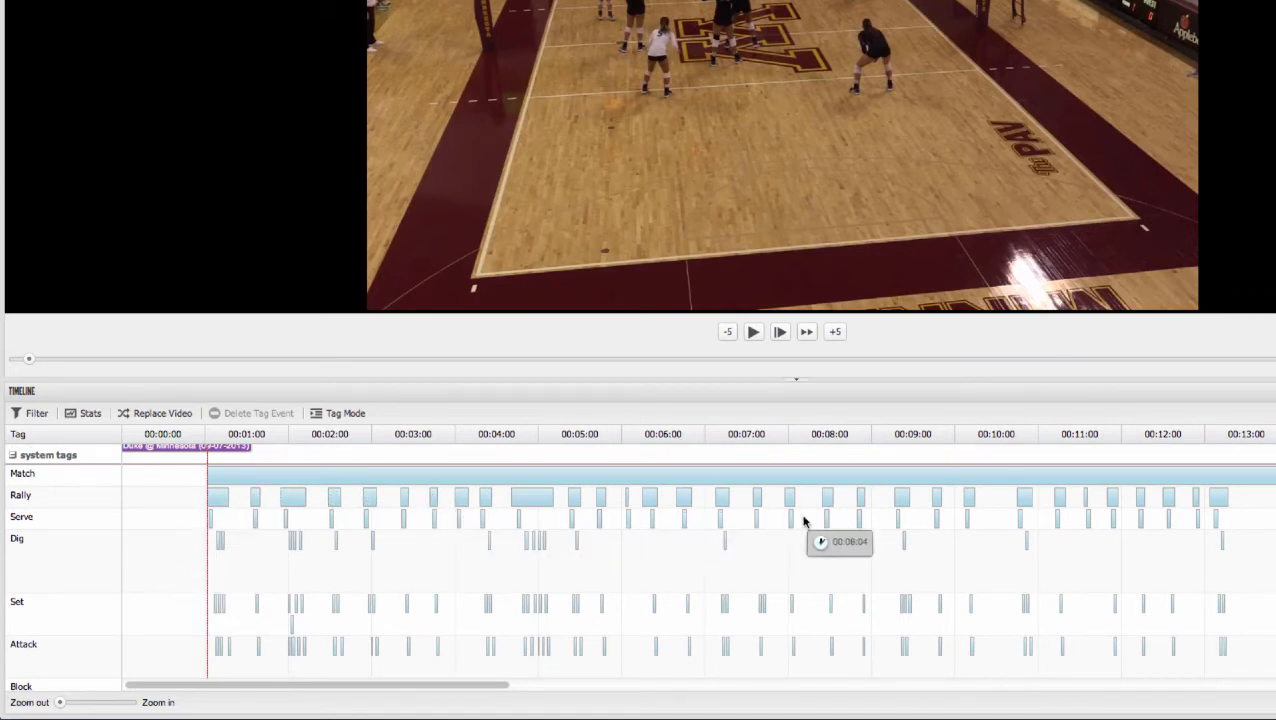
{"action": "mouse_move", "coordinate": [956, 540]}
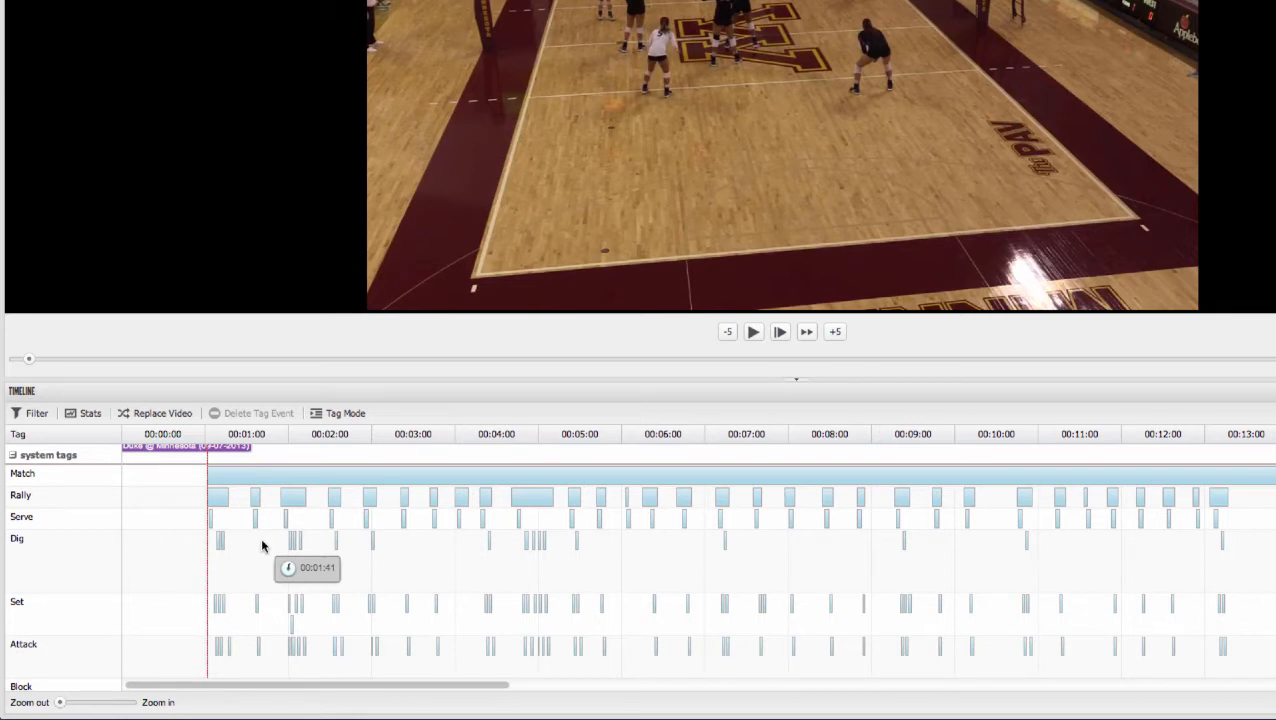
{"action": "mouse_move", "coordinate": [312, 492]}
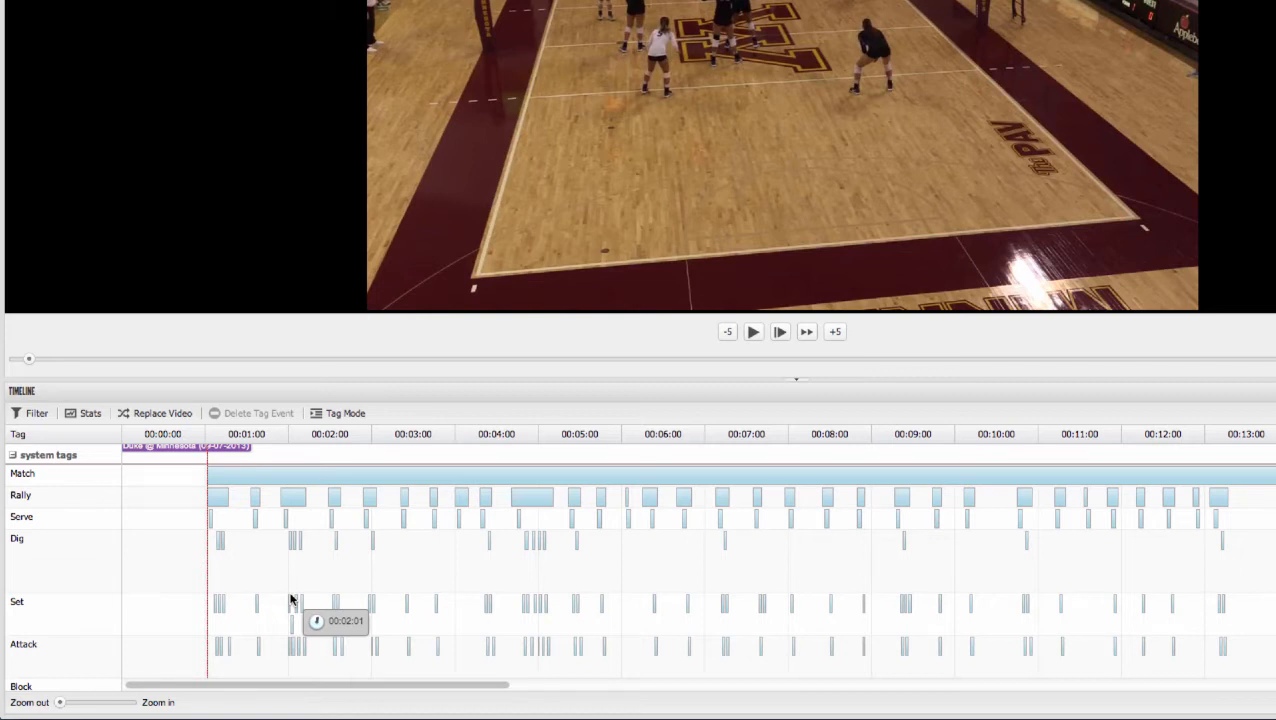
- Switch the tag timeline to the playlist filtering view
{"action": "left_click", "coordinate": [36, 412]}
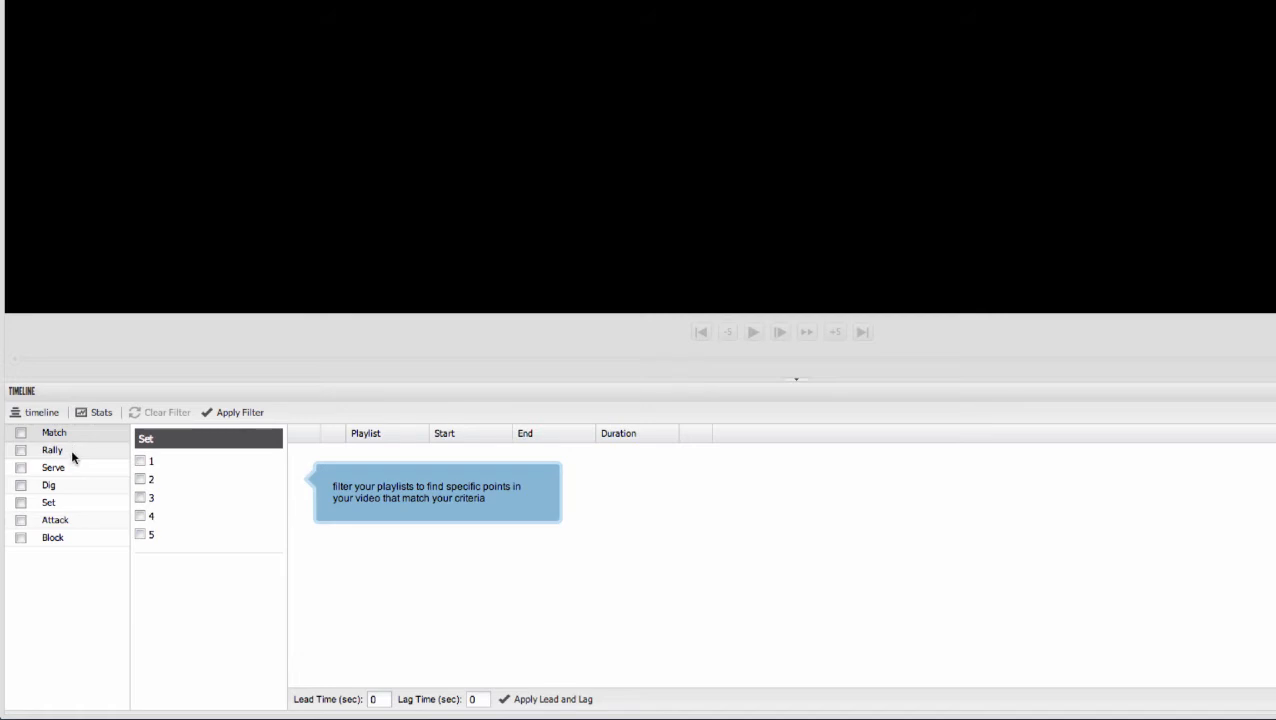
- Filter to rallies won by Minnesota and play the first matching rally clip
{"action": "left_click", "coordinate": [52, 448]}
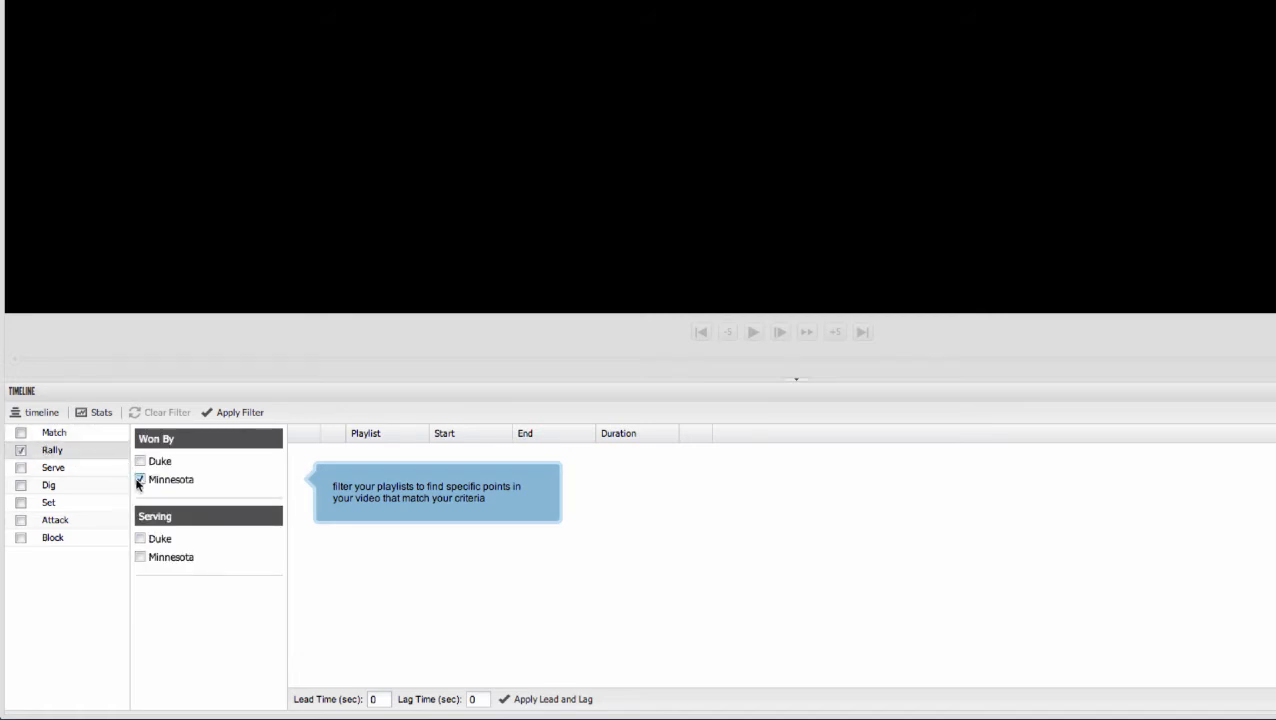
{"action": "left_click", "coordinate": [240, 412]}
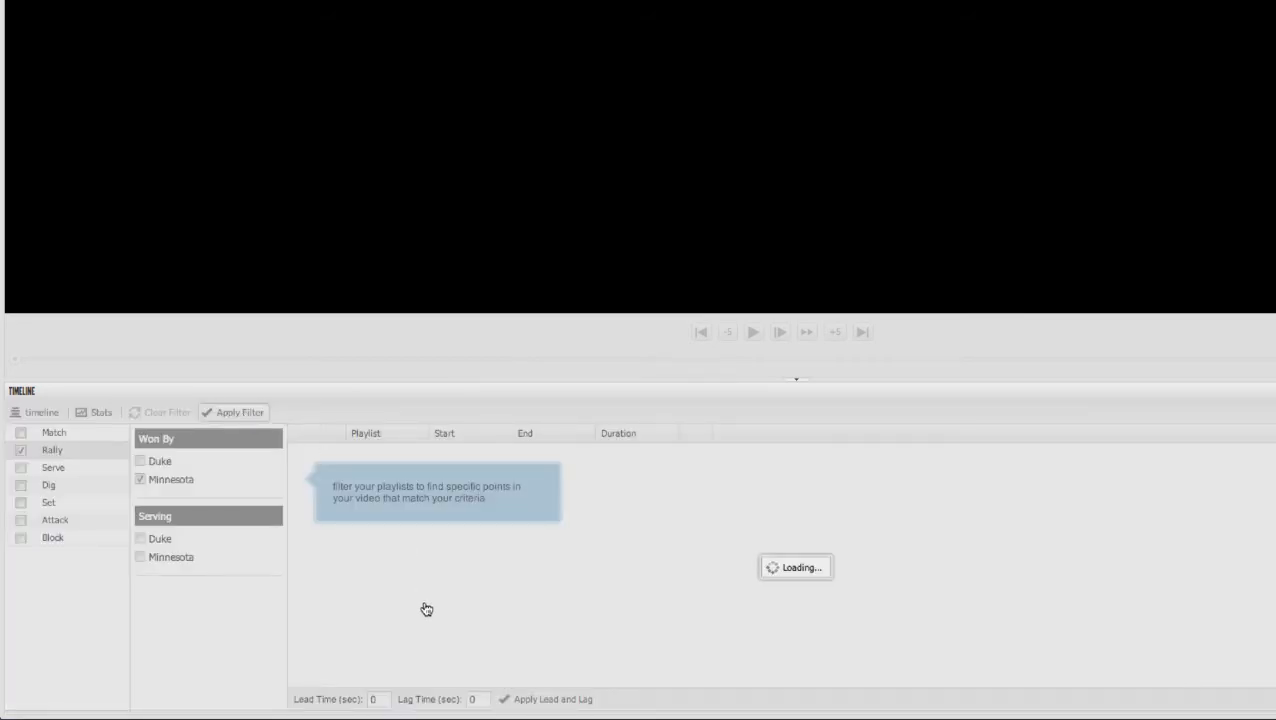
{"action": "left_click", "coordinate": [240, 412]}
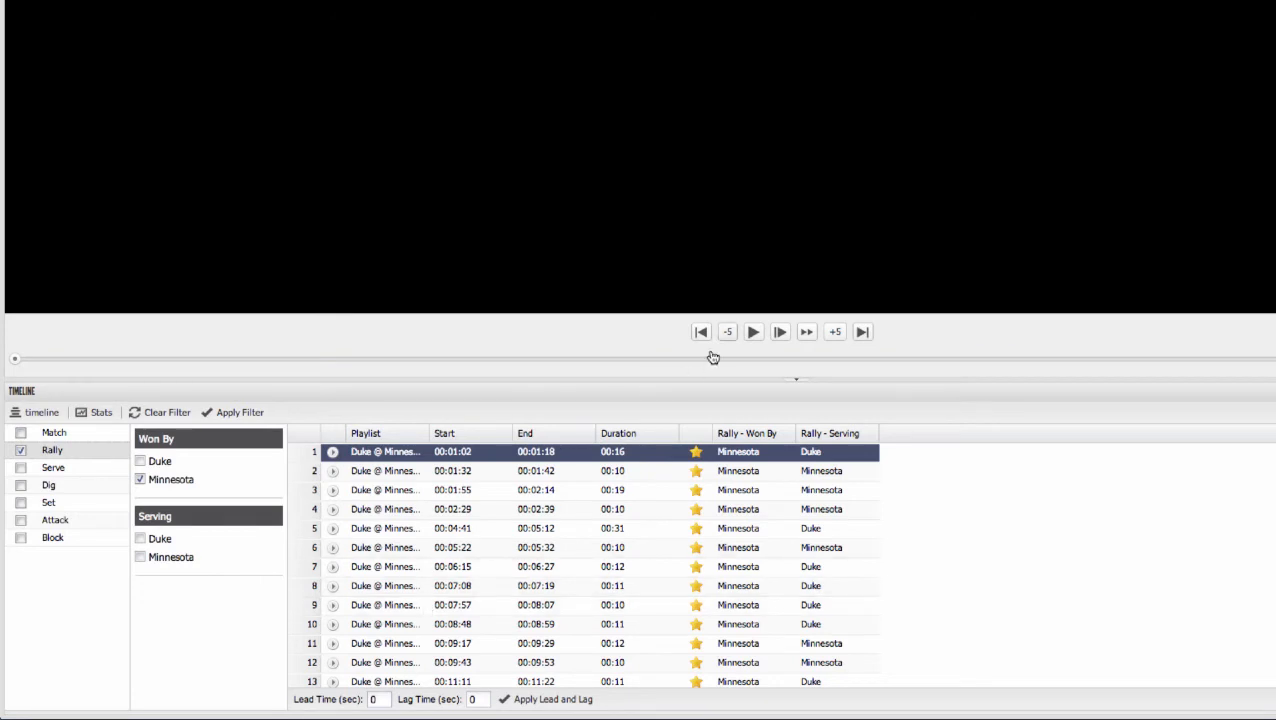
{"action": "left_click", "coordinate": [752, 332]}
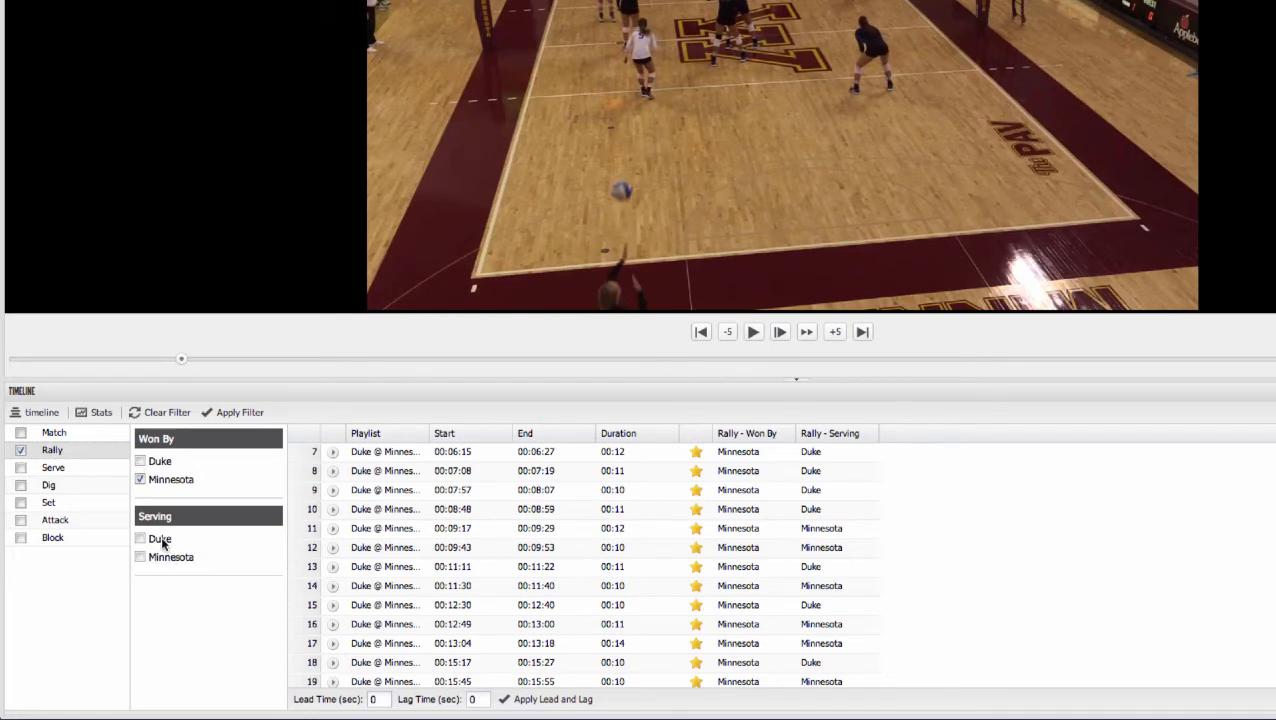
- Replace the Rally criterion with Attack, team Minnesota and result kill
{"action": "left_click", "coordinate": [20, 448]}
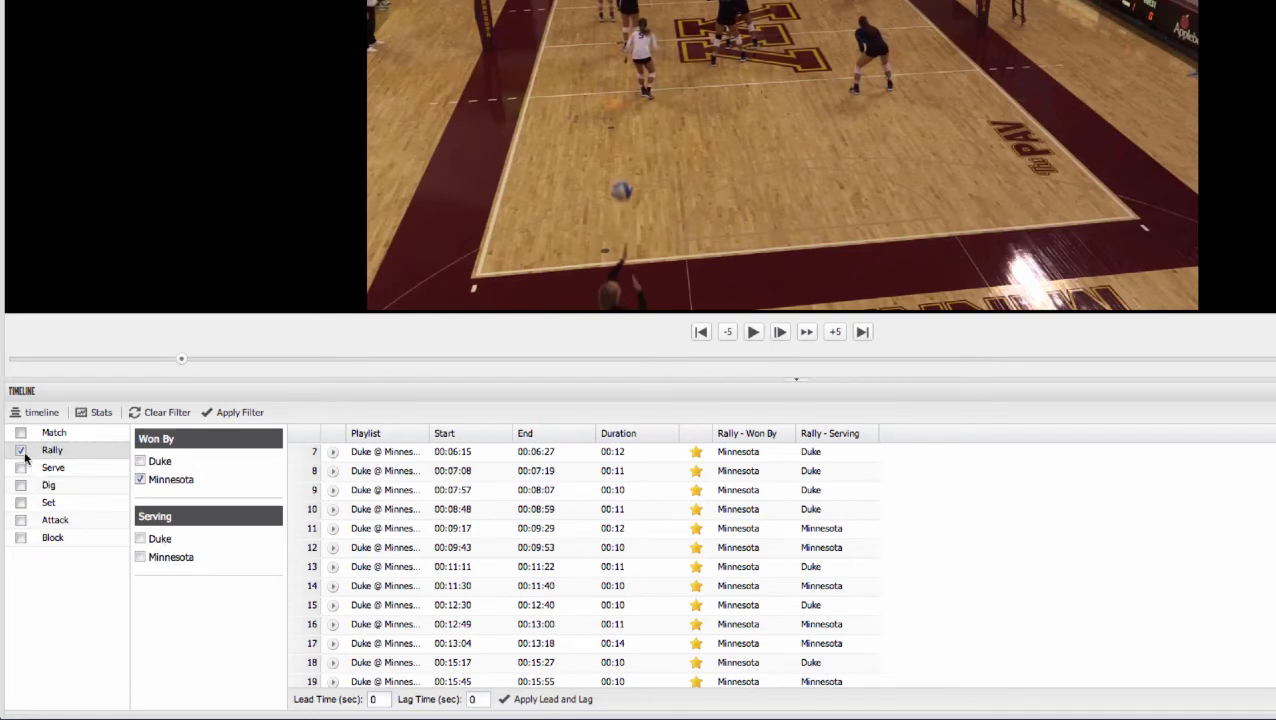
{"action": "left_click", "coordinate": [52, 468]}
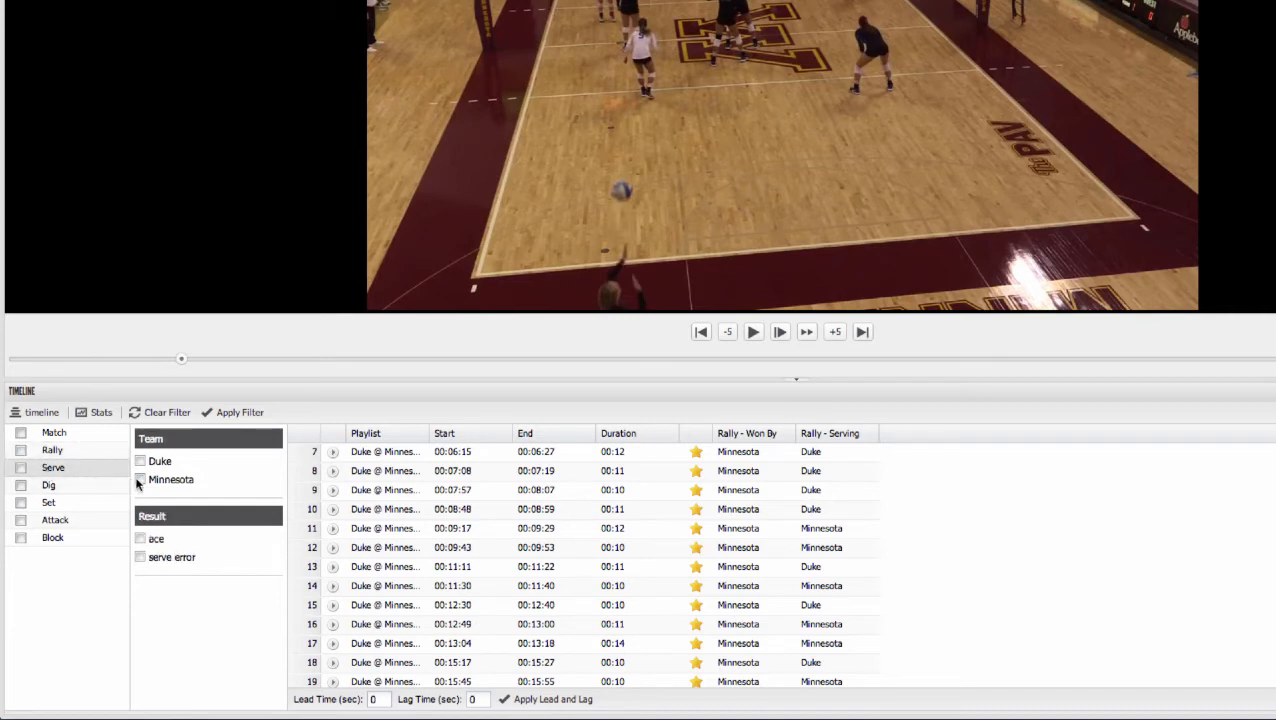
{"action": "left_click", "coordinate": [140, 480]}
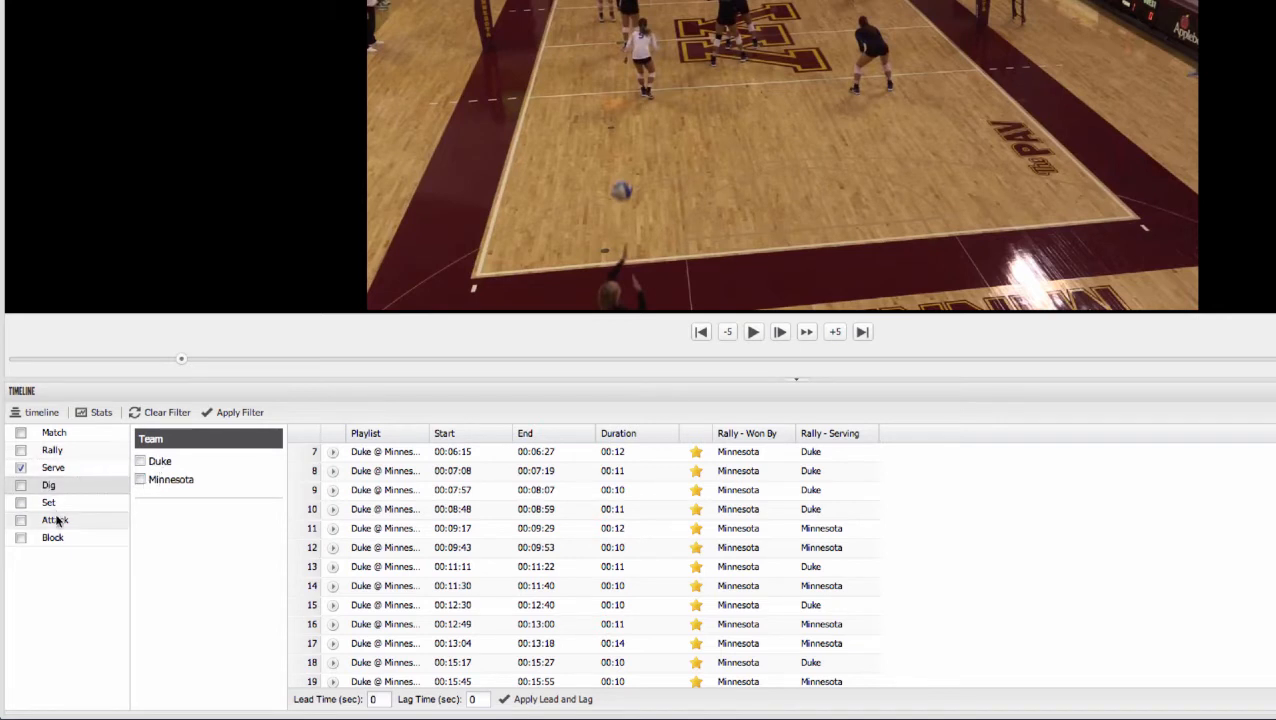
{"action": "left_click", "coordinate": [54, 520]}
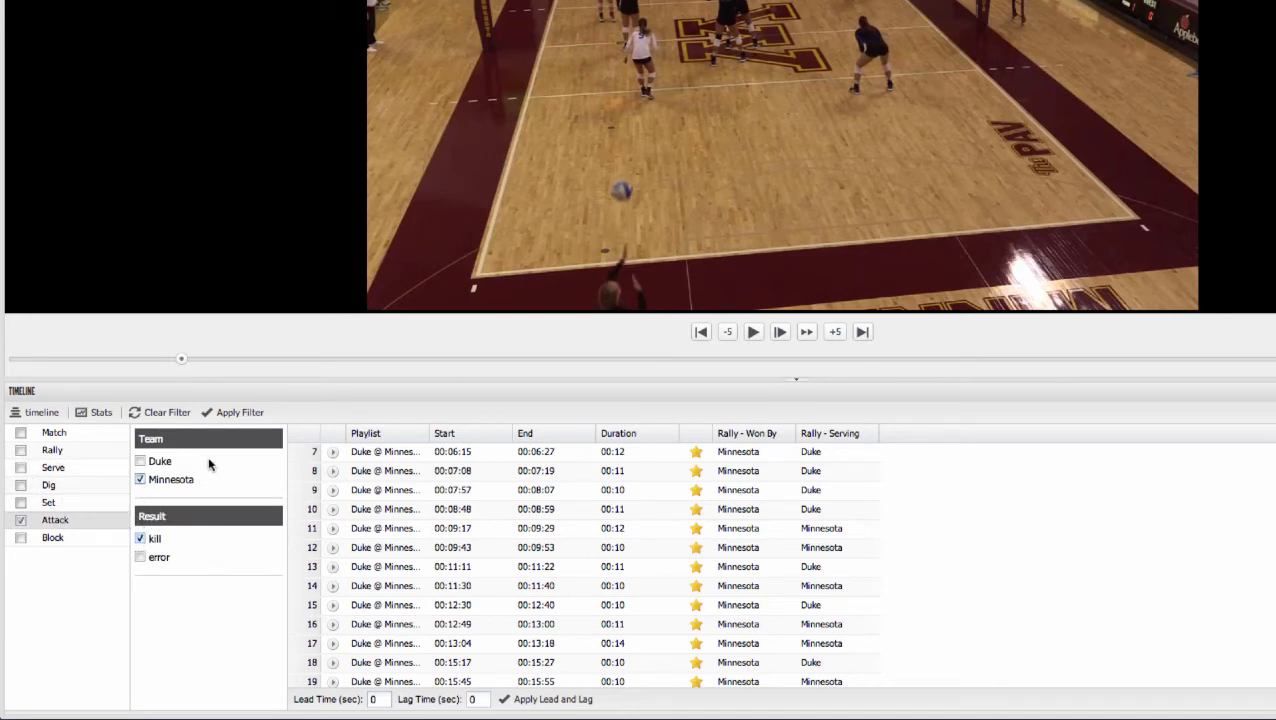
- Apply the Minnesota kill filter and play the first kill clip
{"action": "left_click", "coordinate": [240, 412]}
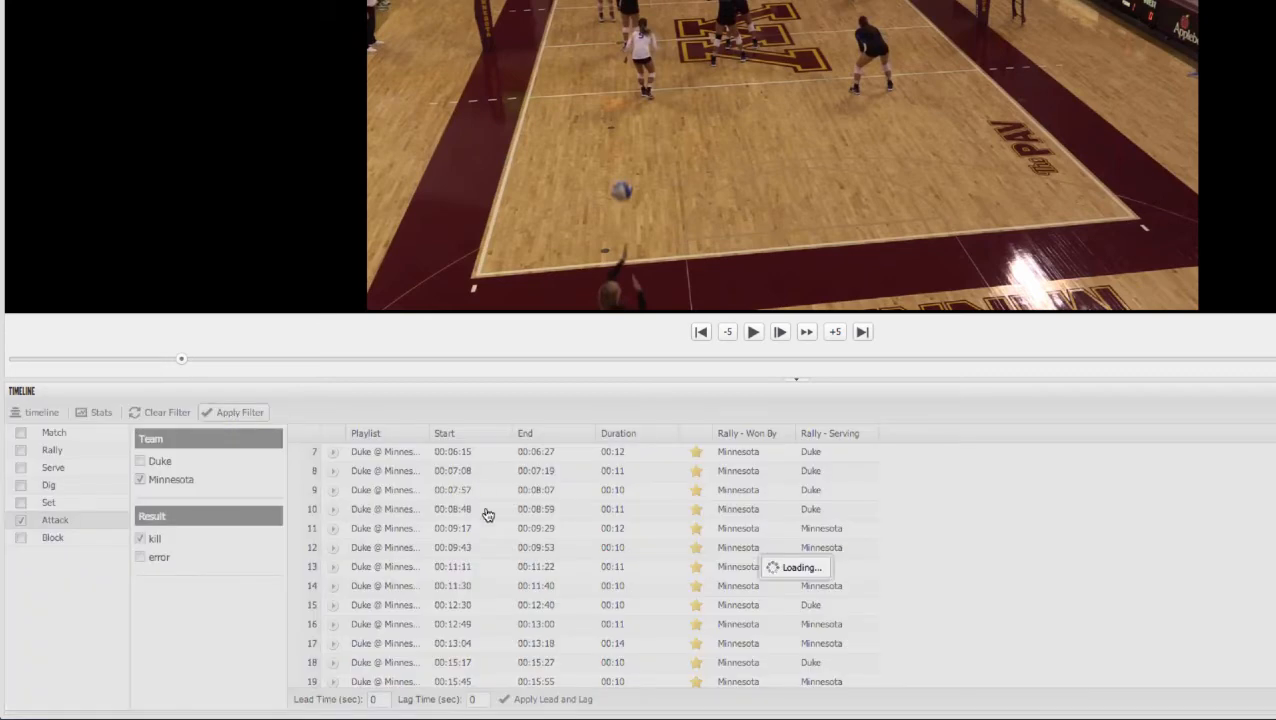
{"action": "left_click", "coordinate": [240, 412]}
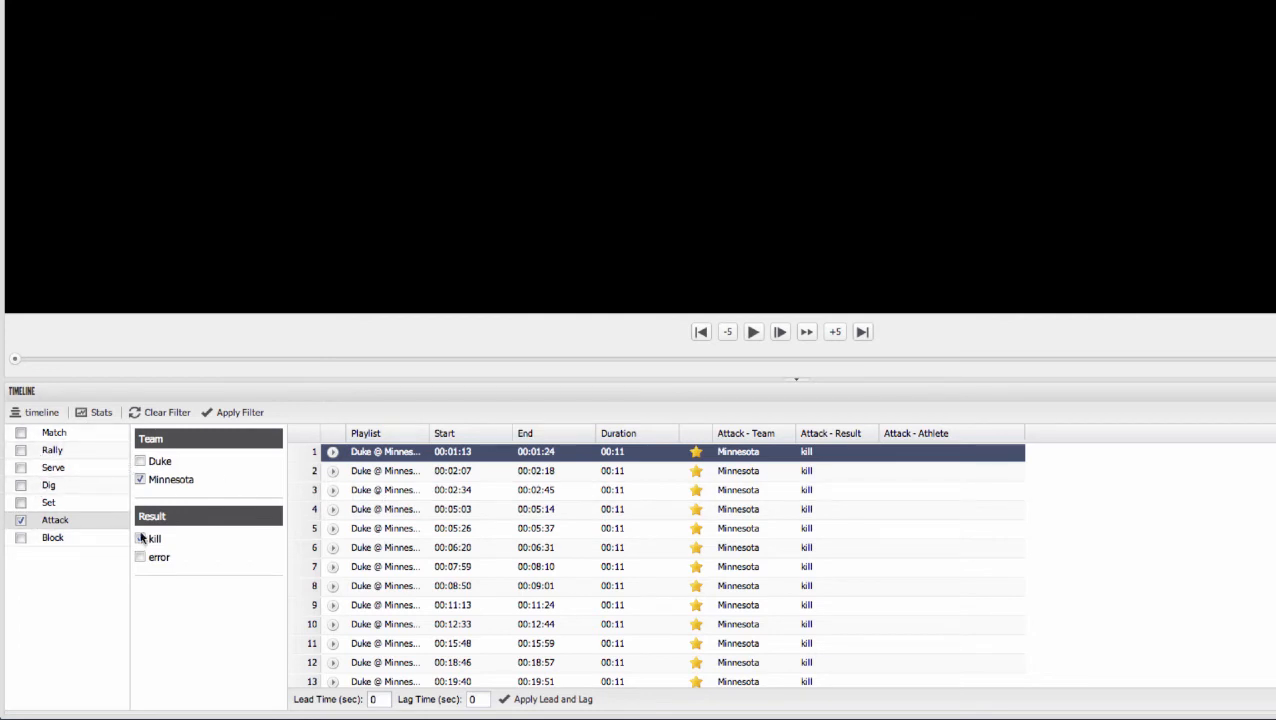
{"action": "left_click", "coordinate": [140, 538]}
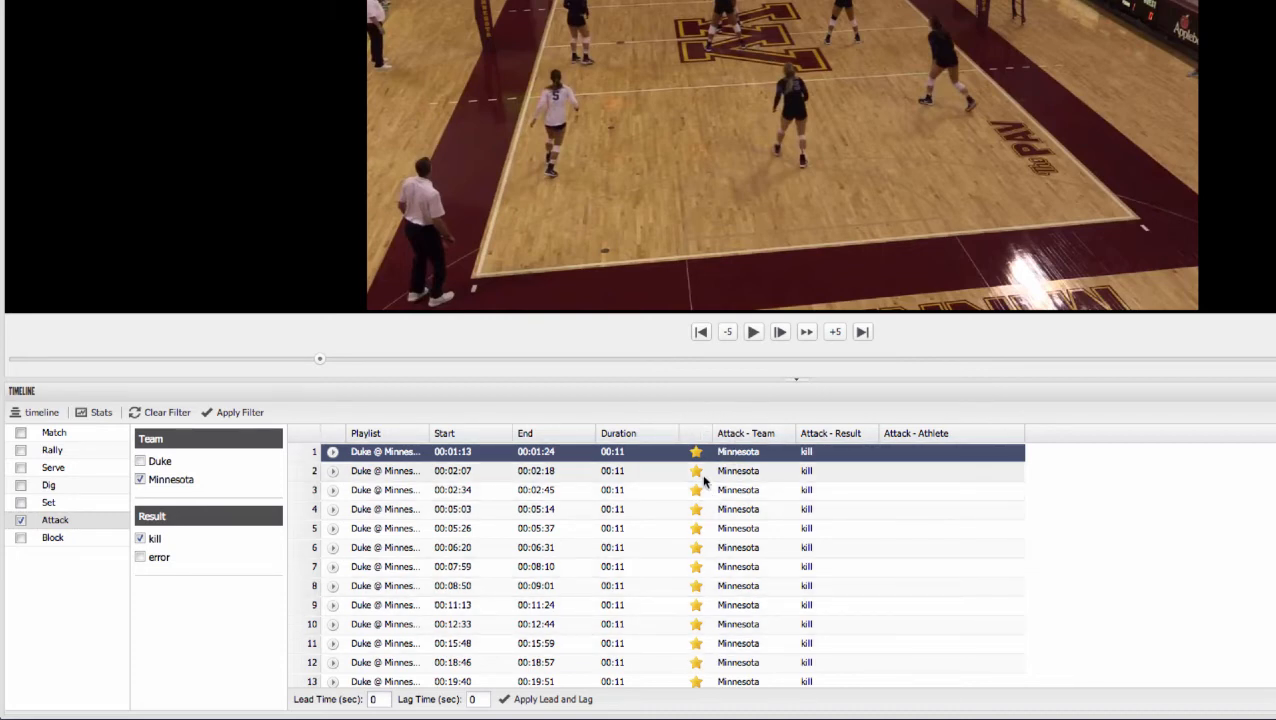
- Dismiss the highlight dialog for the kill clip and review the Minnesota vs Duke stats report
{"action": "left_click", "coordinate": [696, 452]}
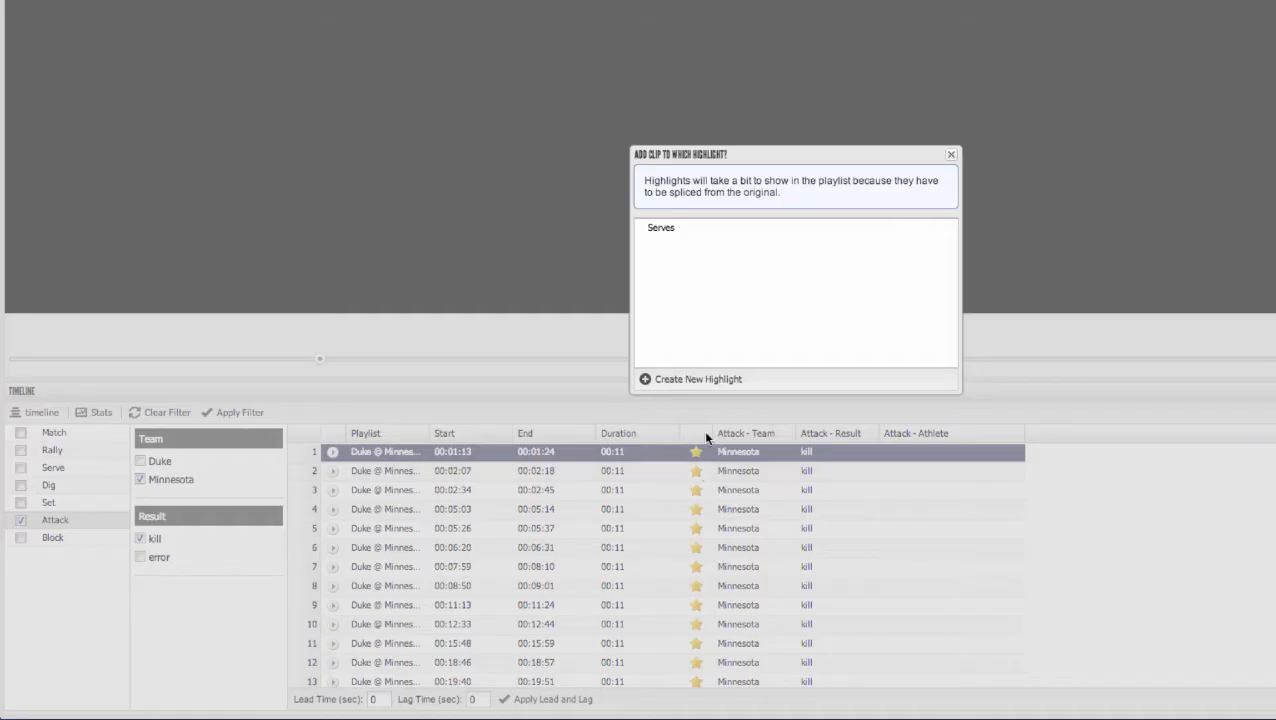
{"action": "mouse_move", "coordinate": [686, 352]}
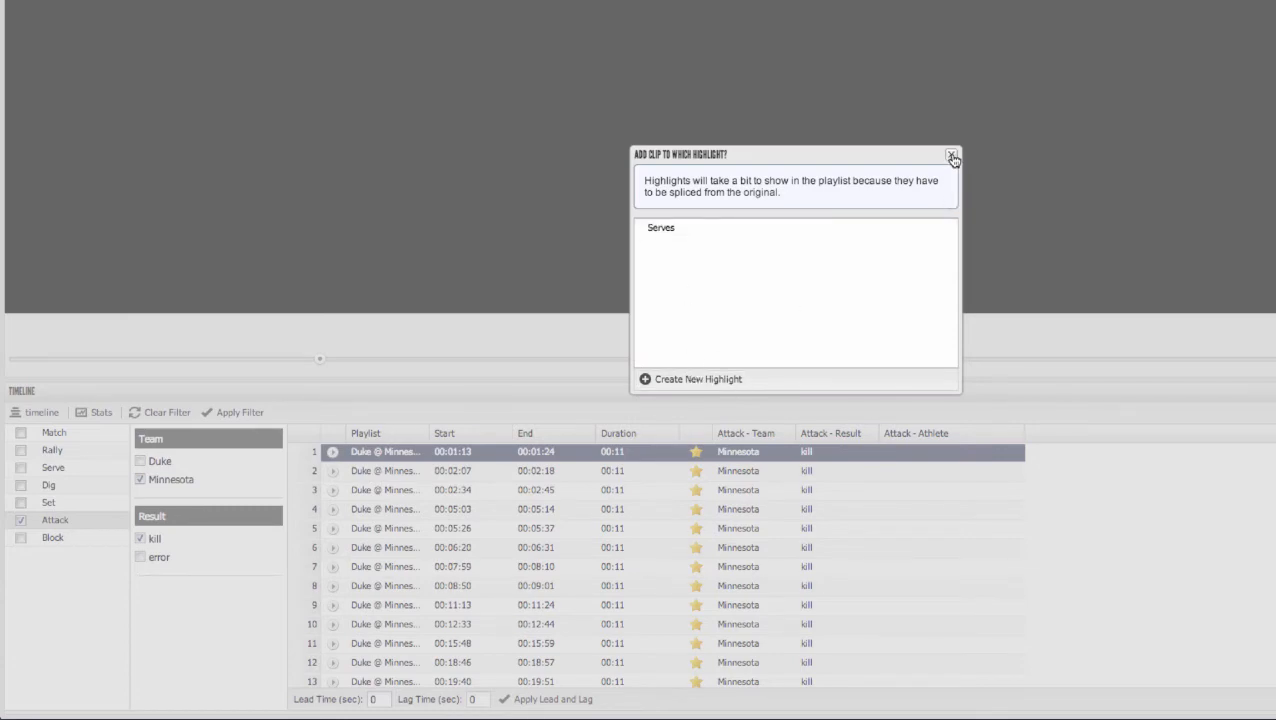
{"action": "left_click", "coordinate": [100, 412]}
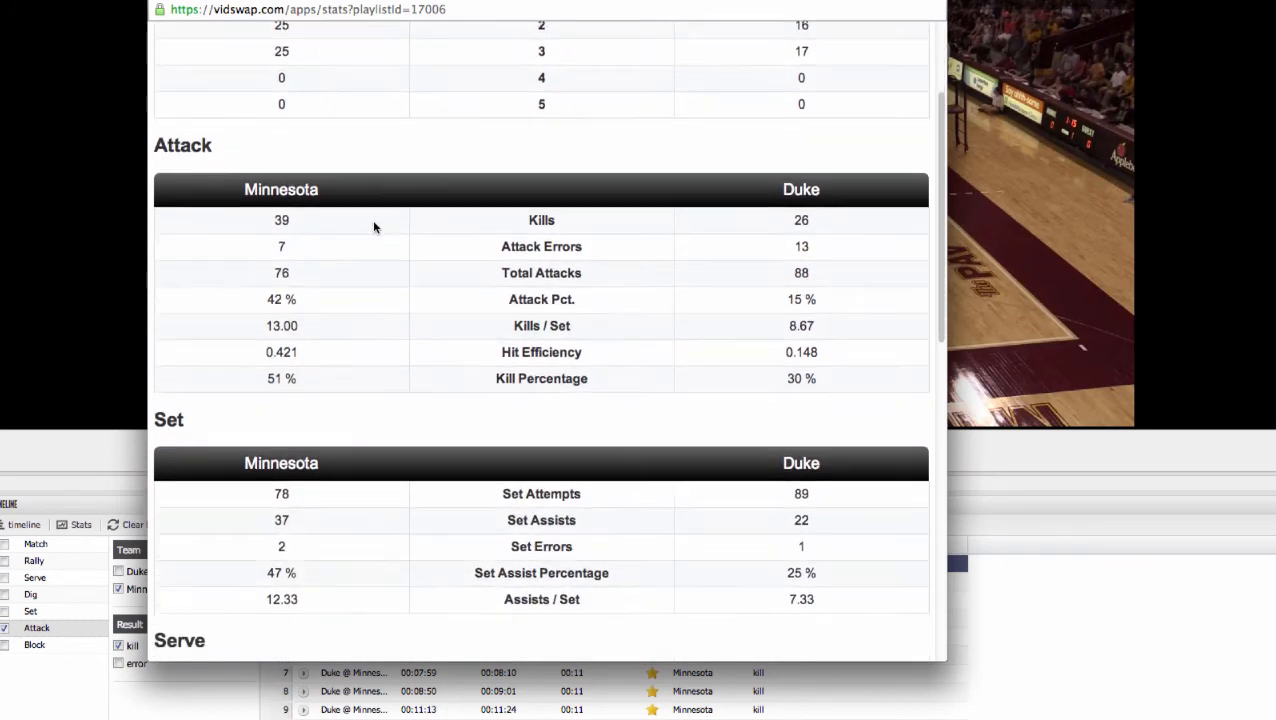
{"action": "scroll", "scroll_direction": "down", "scroll_amount": 3}
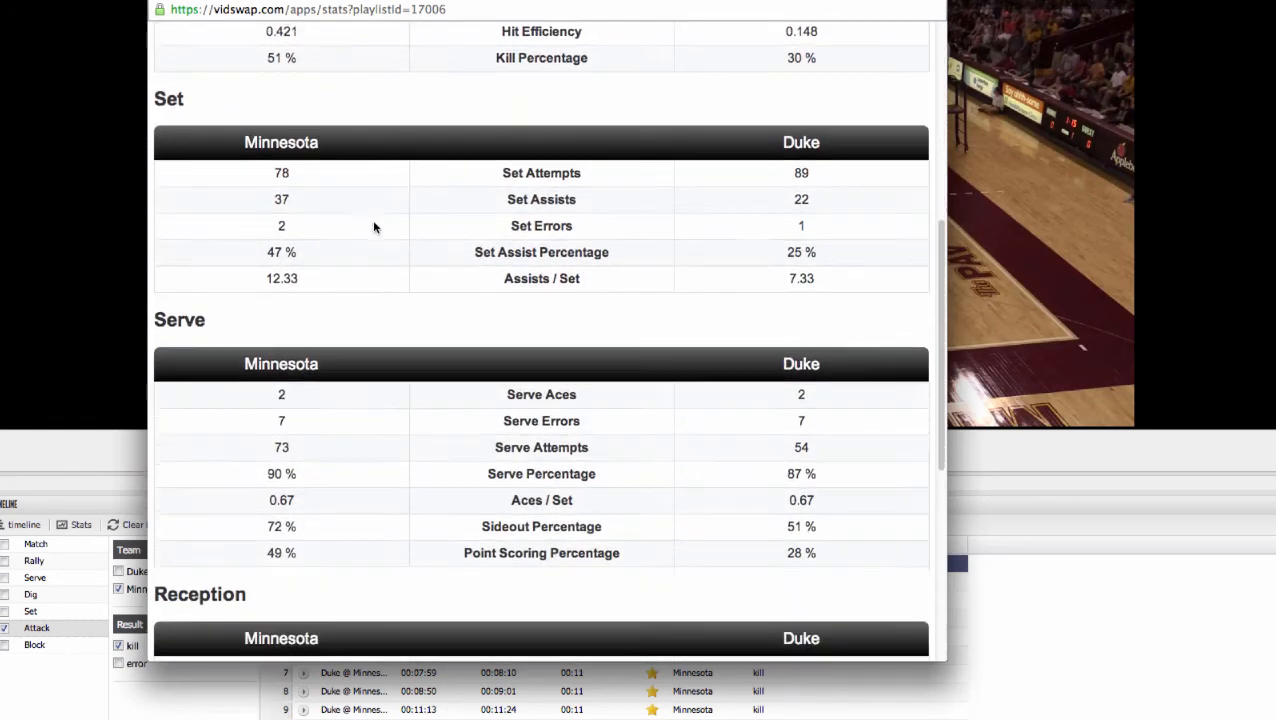
{"action": "scroll", "scroll_direction": "down", "scroll_amount": 3}
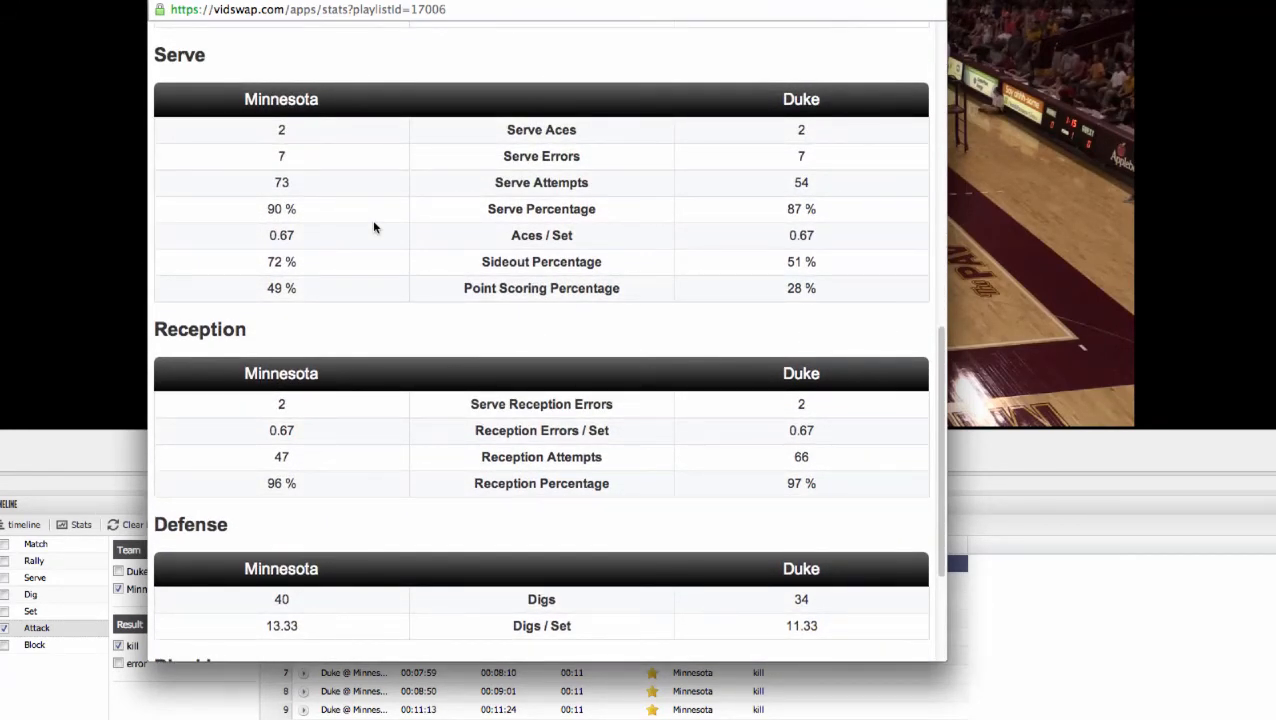
{"action": "scroll", "scroll_direction": "down", "scroll_amount": 3}
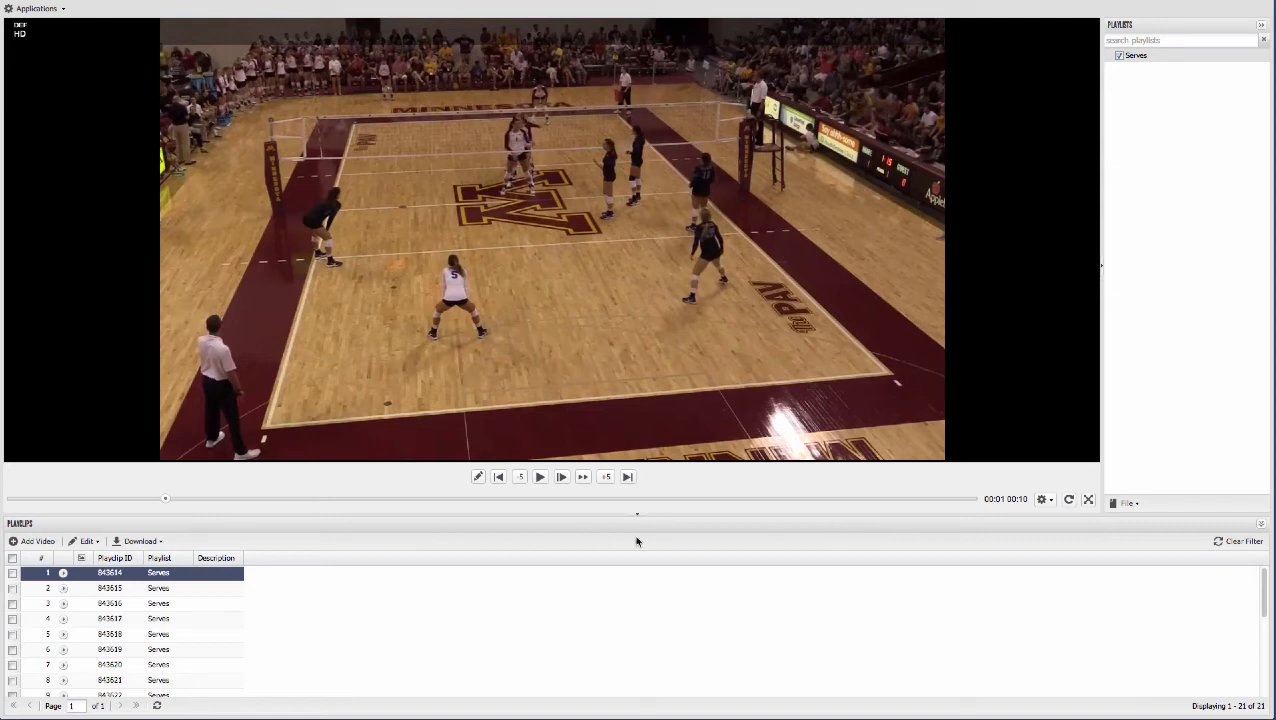
{"action": "mouse_move", "coordinate": [1168, 84]}
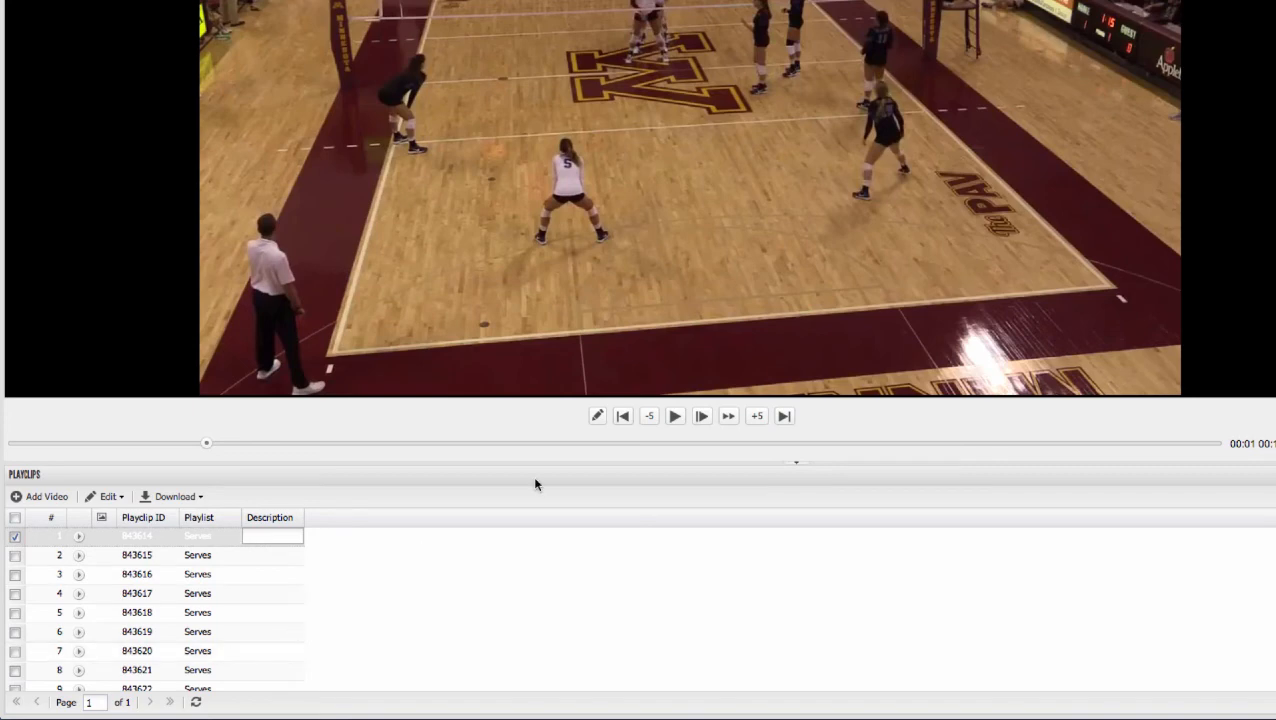
{"action": "mouse_move", "coordinate": [676, 416]}
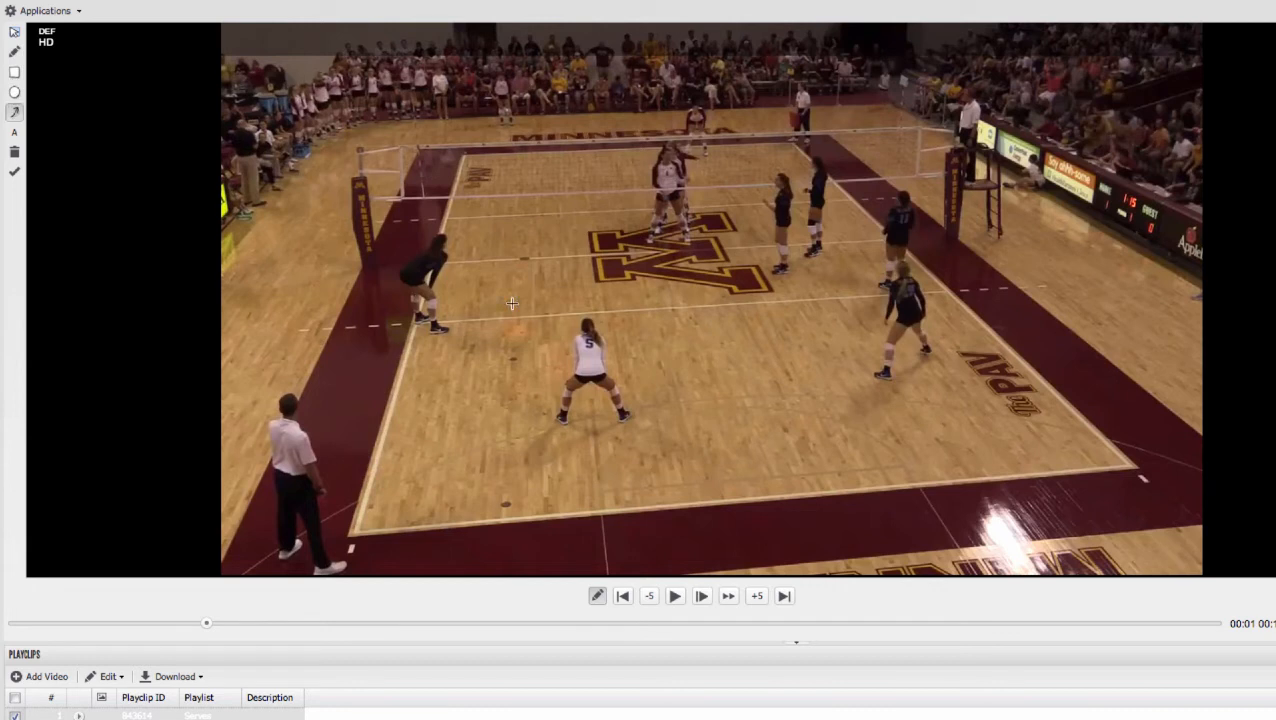
- Draw a yellow arrow across the court and label it 'move here'
{"action": "left_click_drag", "start_coordinate": [884, 324], "coordinate": [718, 350]}
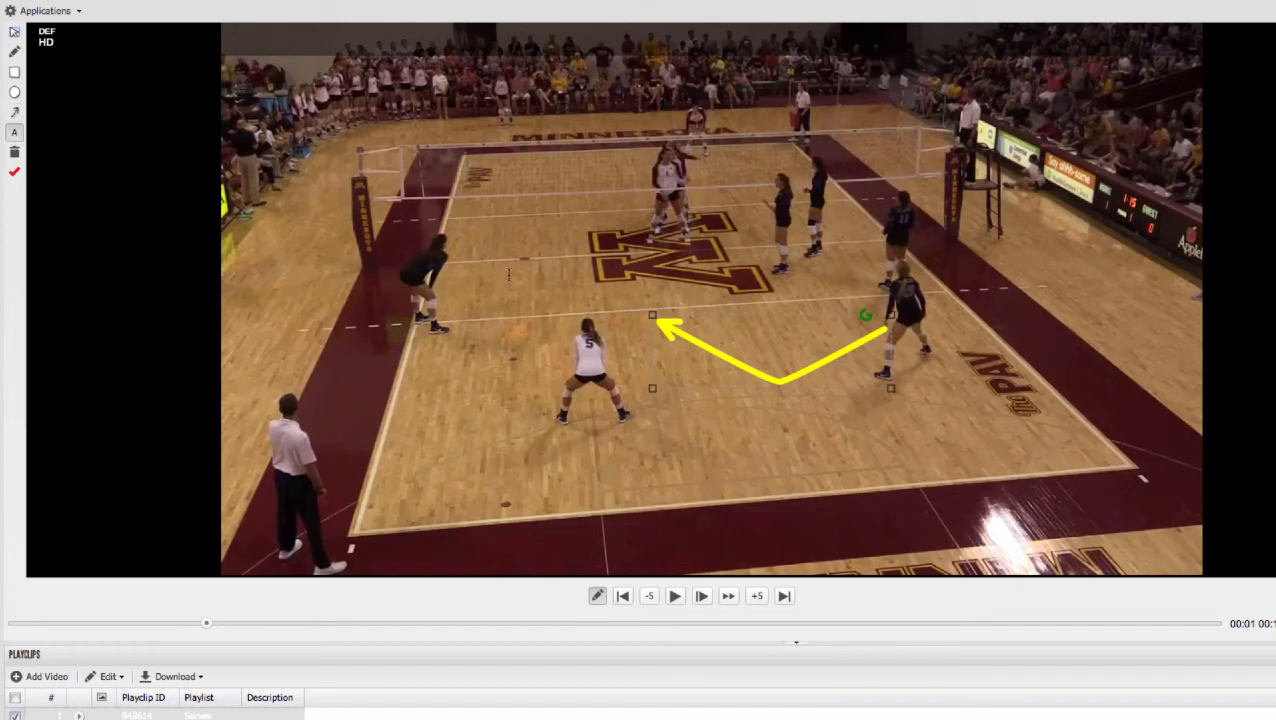
{"action": "type", "text": "move he"}
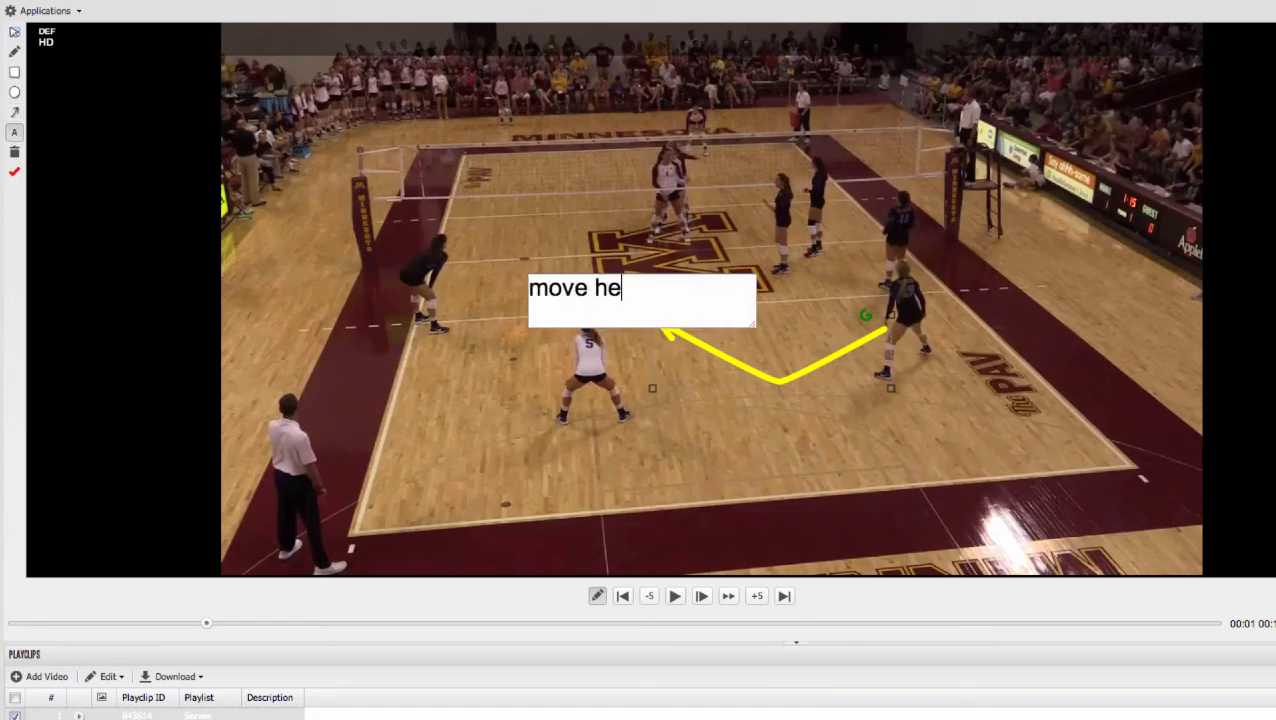
{"action": "type", "text": "re"}
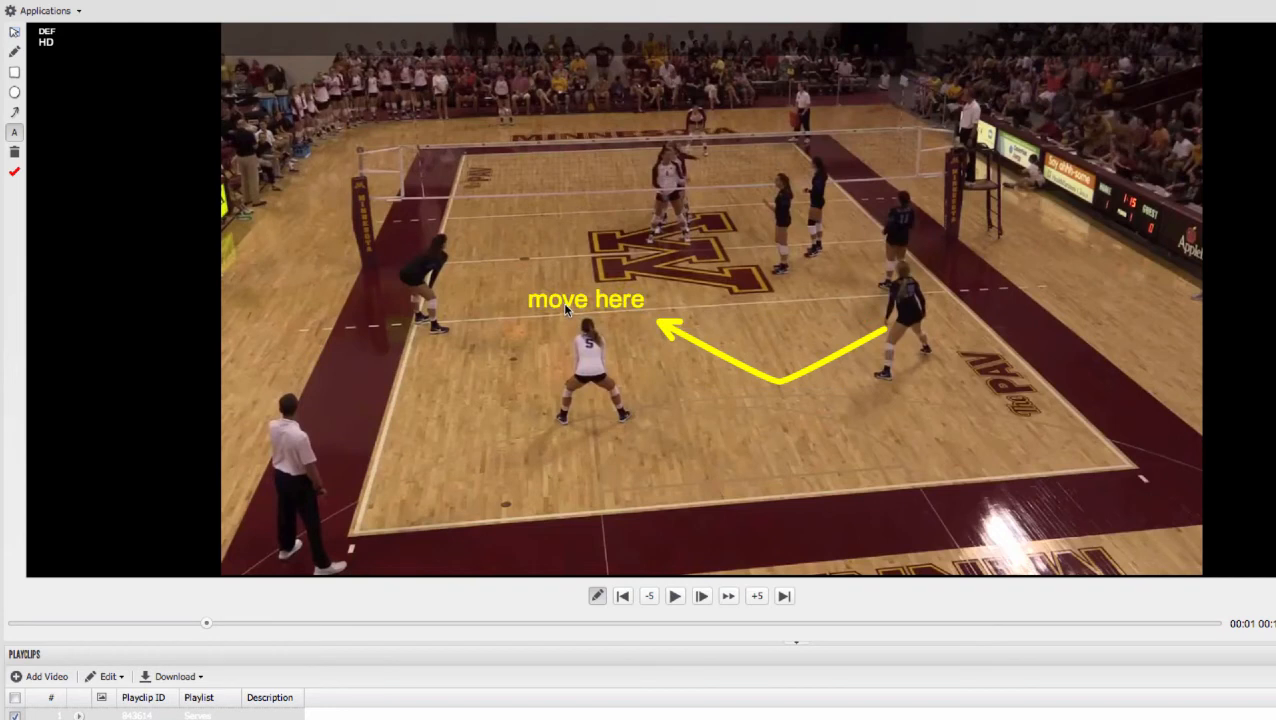
{"action": "mouse_move", "coordinate": [52, 180]}
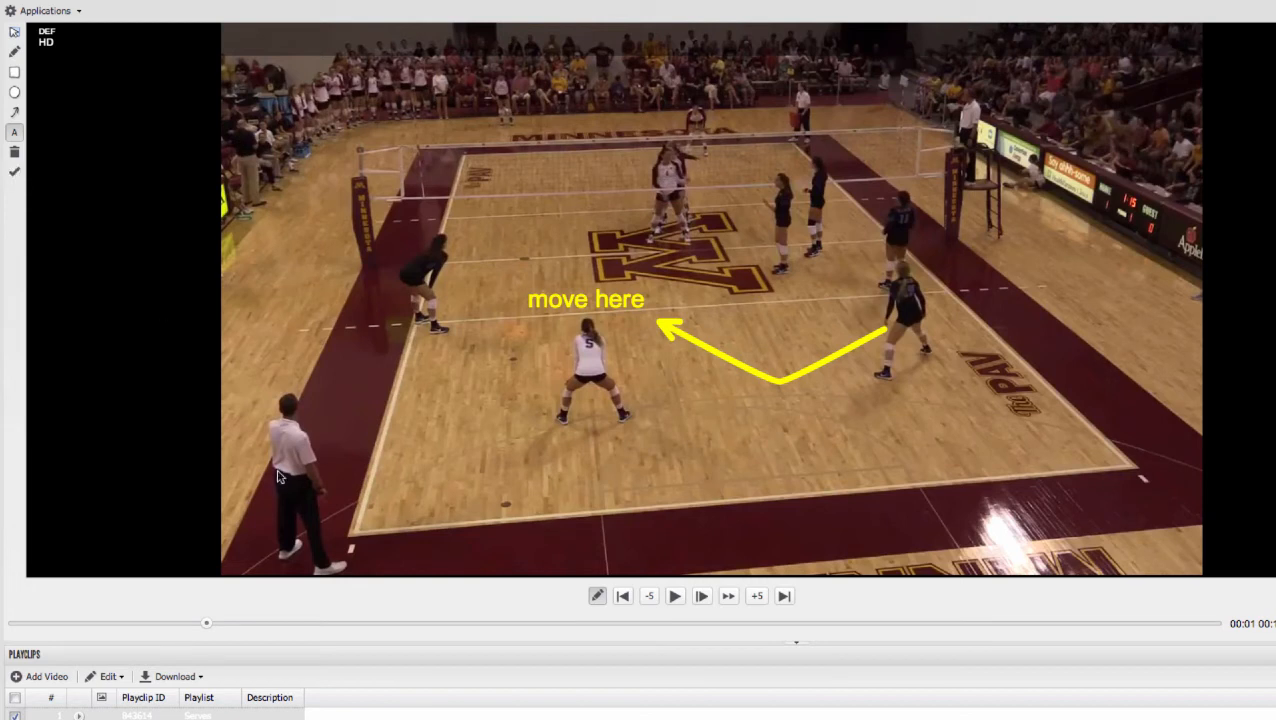
{"action": "mouse_move", "coordinate": [420, 638]}
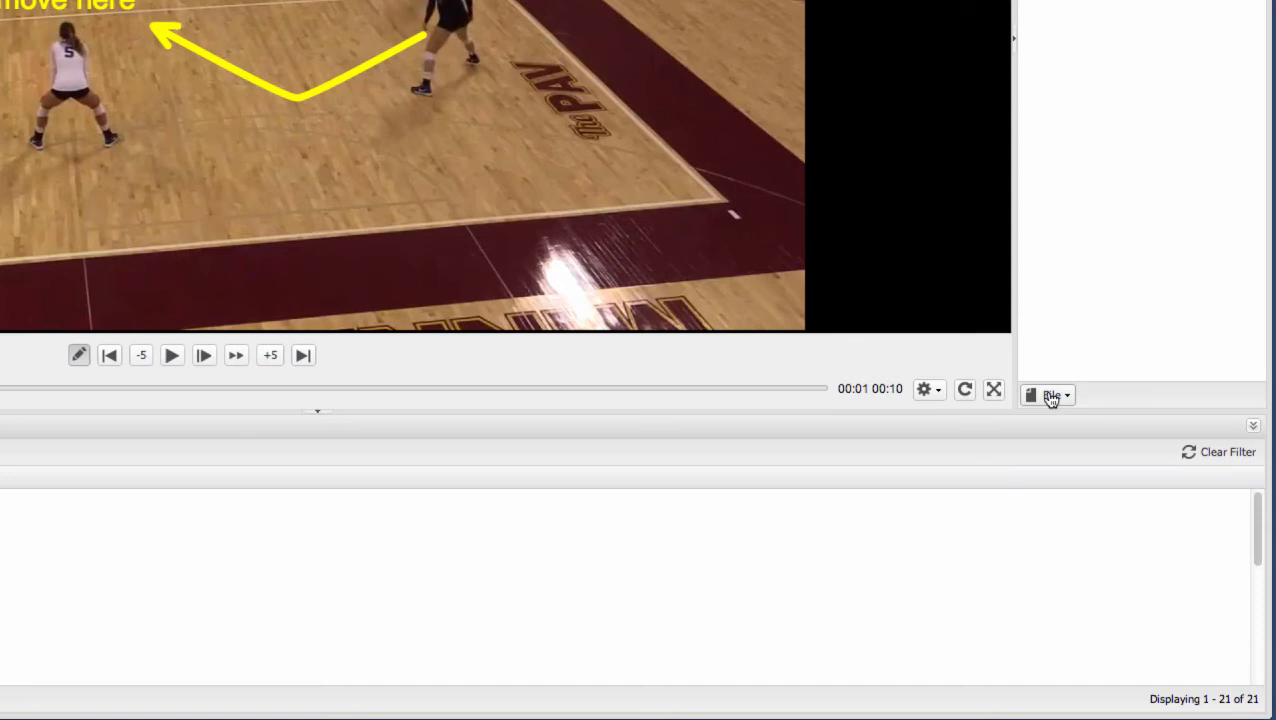
{"action": "left_click", "coordinate": [1048, 394]}
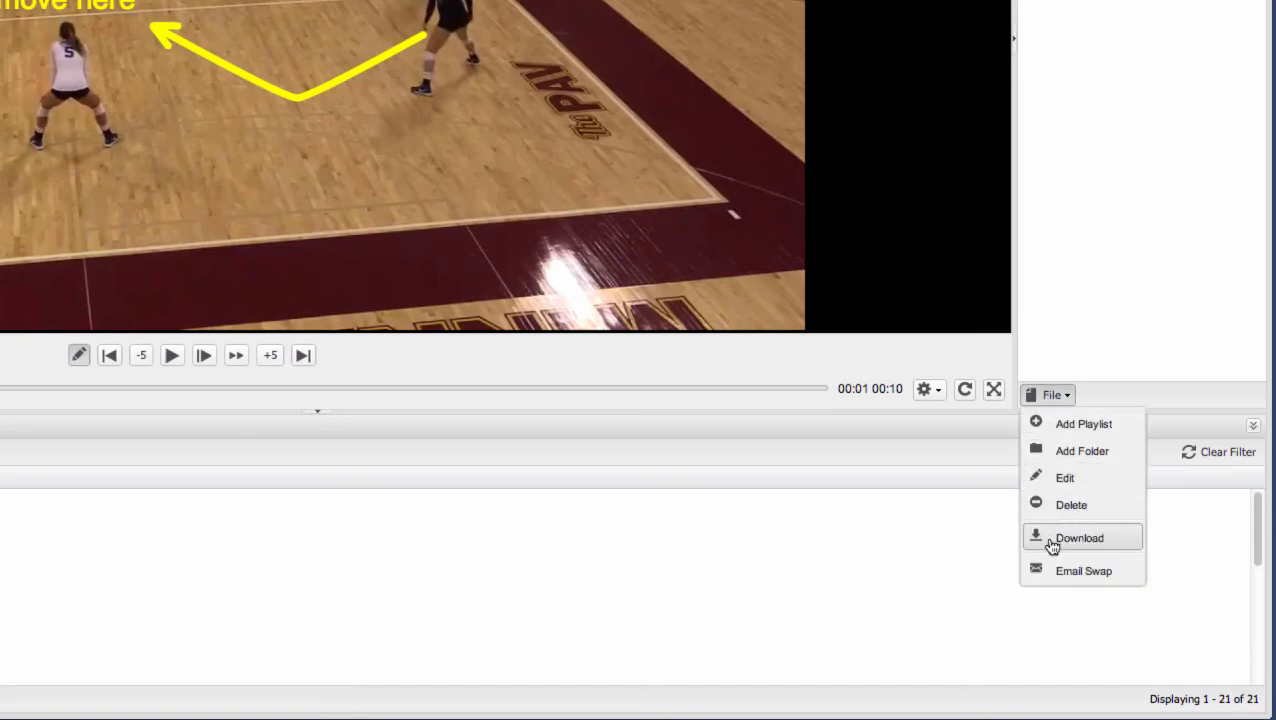
{"action": "mouse_move", "coordinate": [958, 470]}
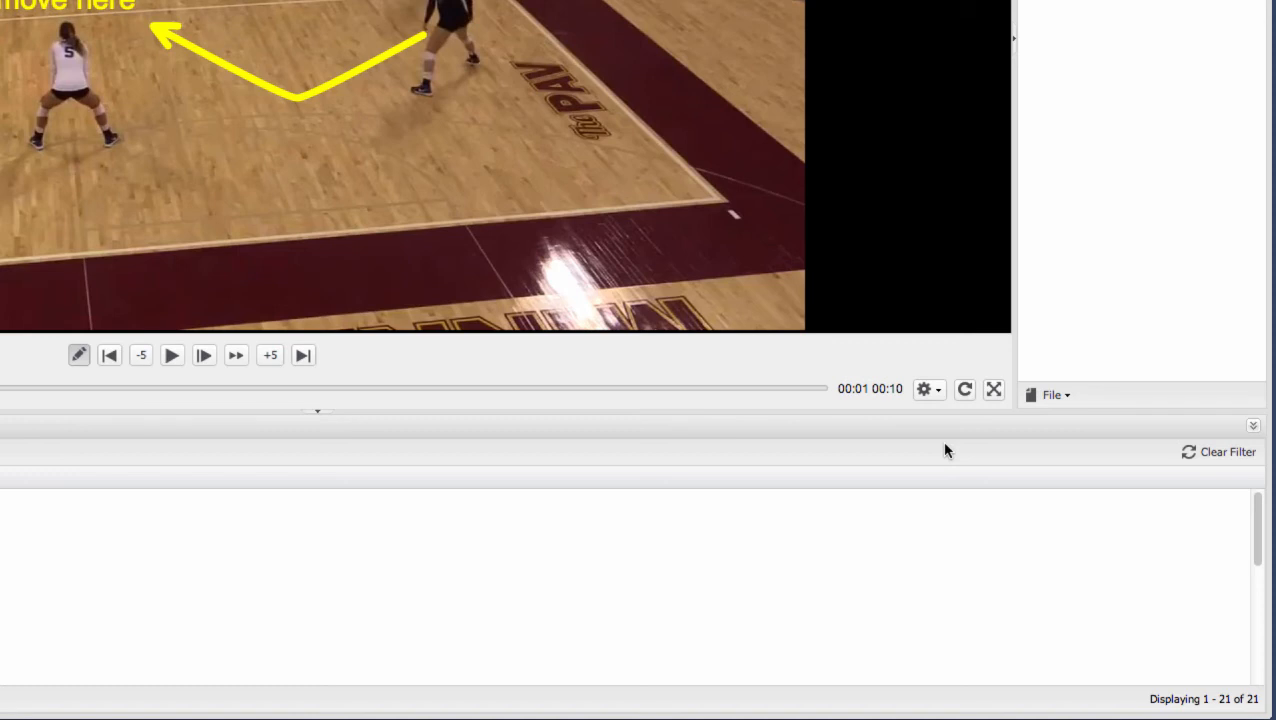
{"action": "left_click", "coordinate": [1048, 394]}
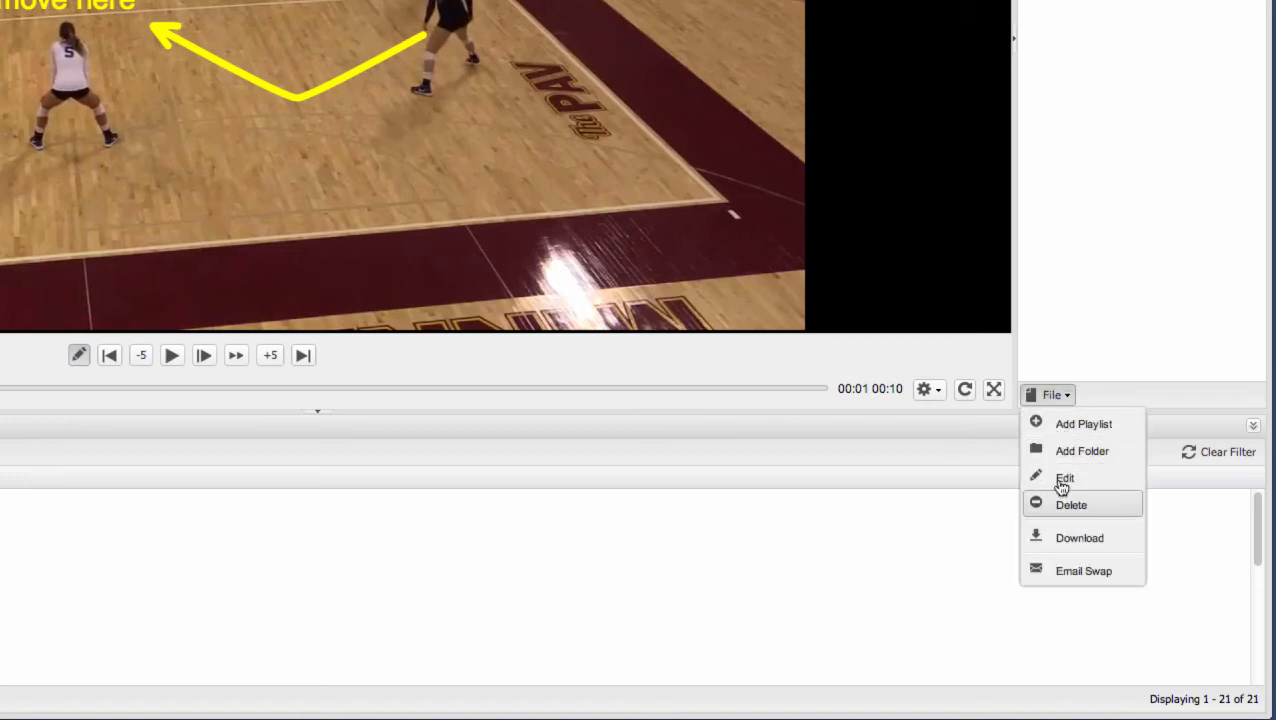
{"action": "mouse_move", "coordinate": [1080, 538]}
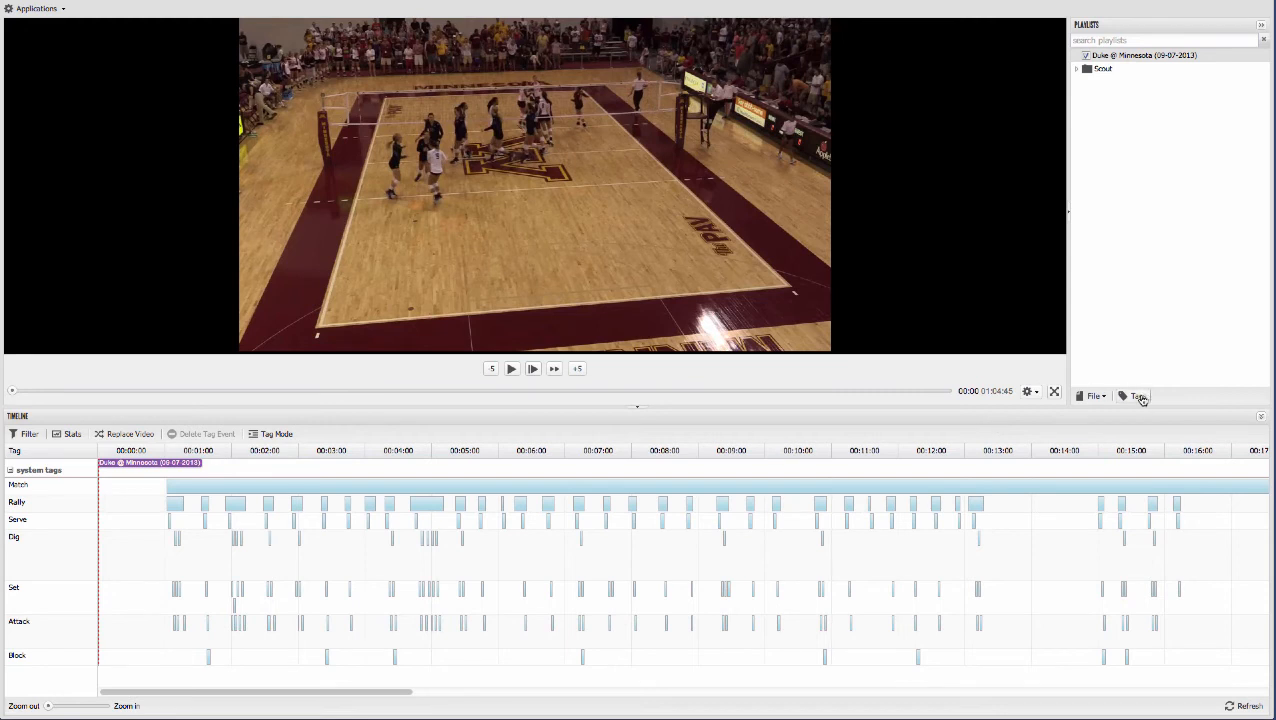
- Show the Duke @ Minnesota game's tag timeline
{"action": "left_click", "coordinate": [1136, 396]}
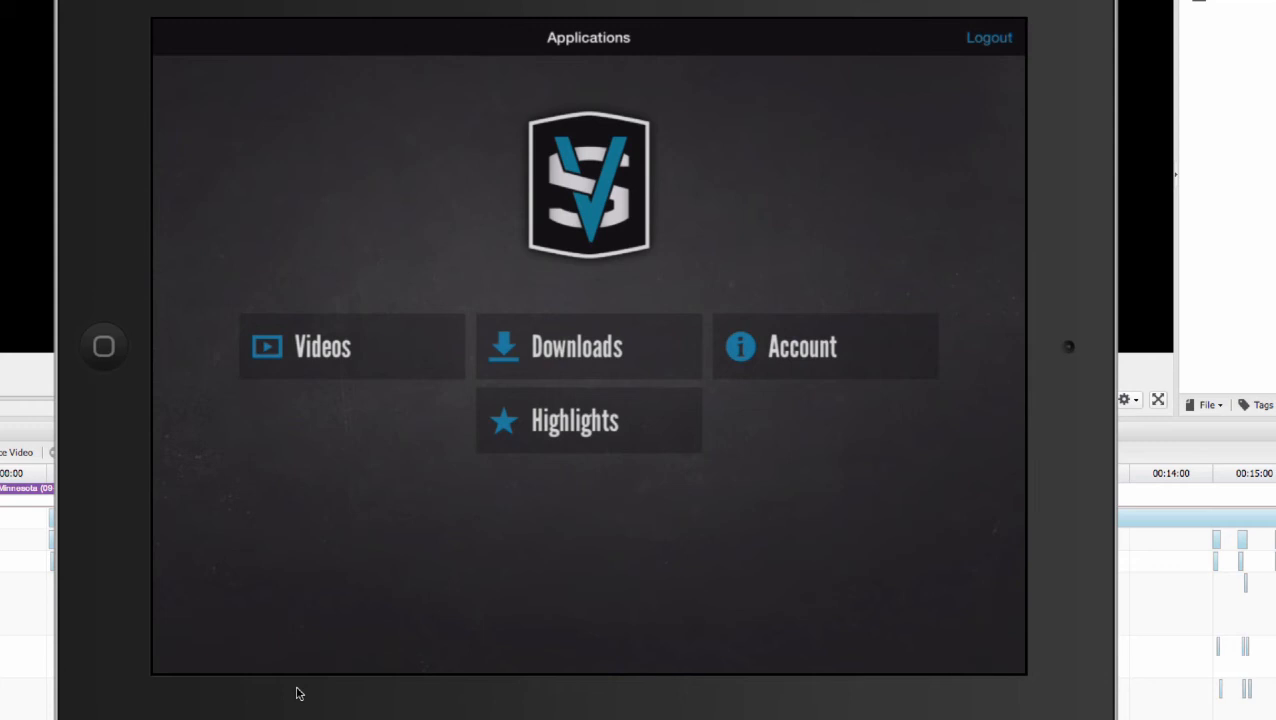
- Play the Duke @ Minnesota game from the Videos library and pause it
{"action": "left_click", "coordinate": [352, 346]}
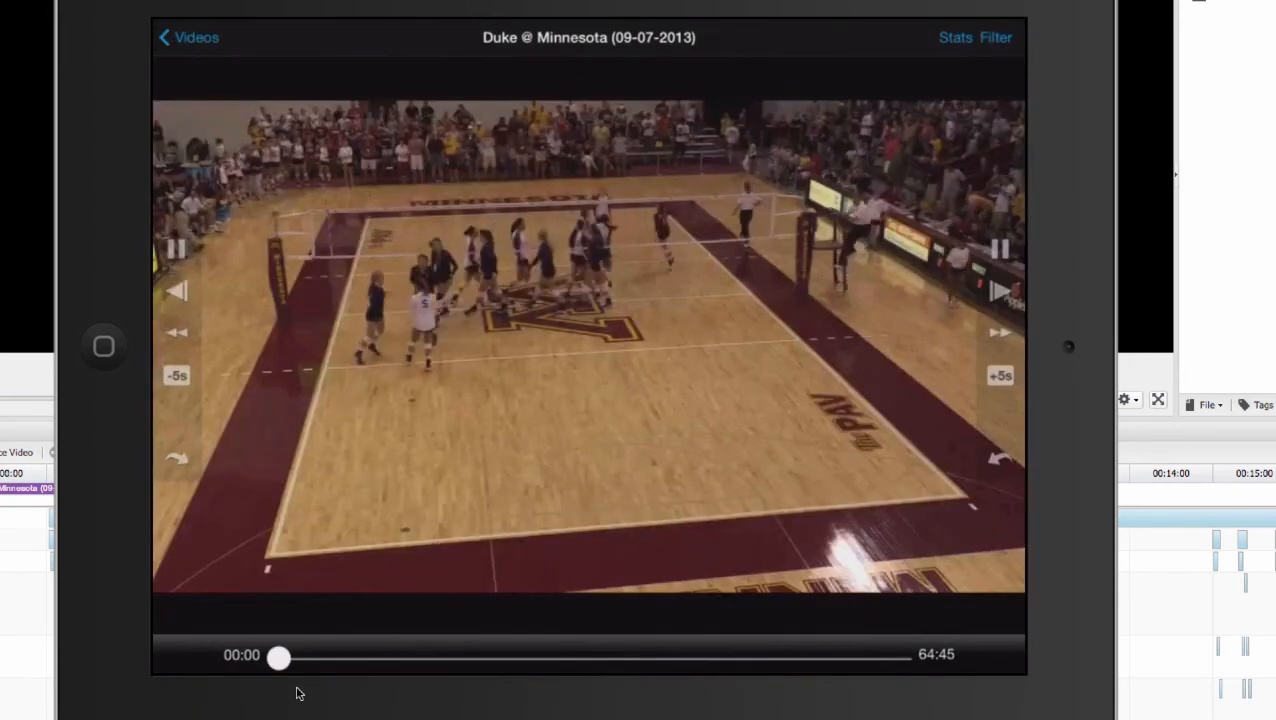
{"action": "left_click", "coordinate": [188, 36]}
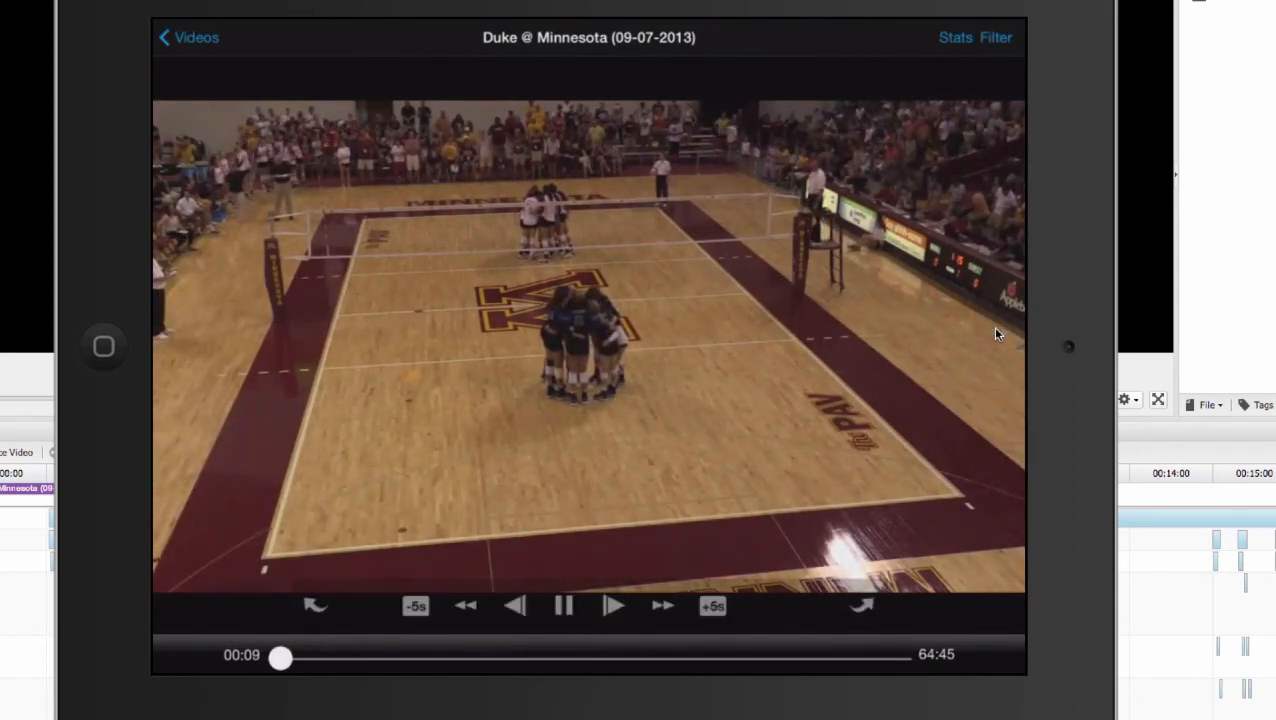
{"action": "left_click", "coordinate": [564, 604]}
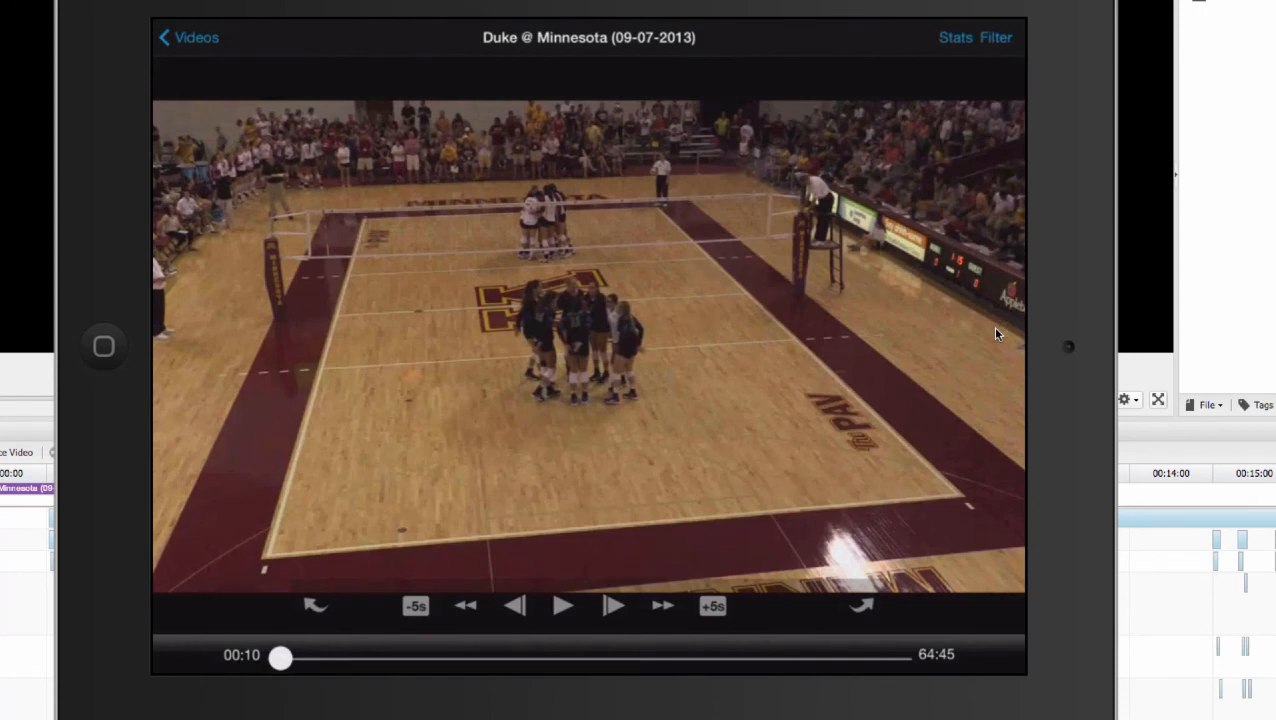
- Sketch a curved arrow across the court, resume playback to clear it, and bring up the clip filters
{"action": "left_click_drag", "start_coordinate": [456, 430], "coordinate": [760, 384]}
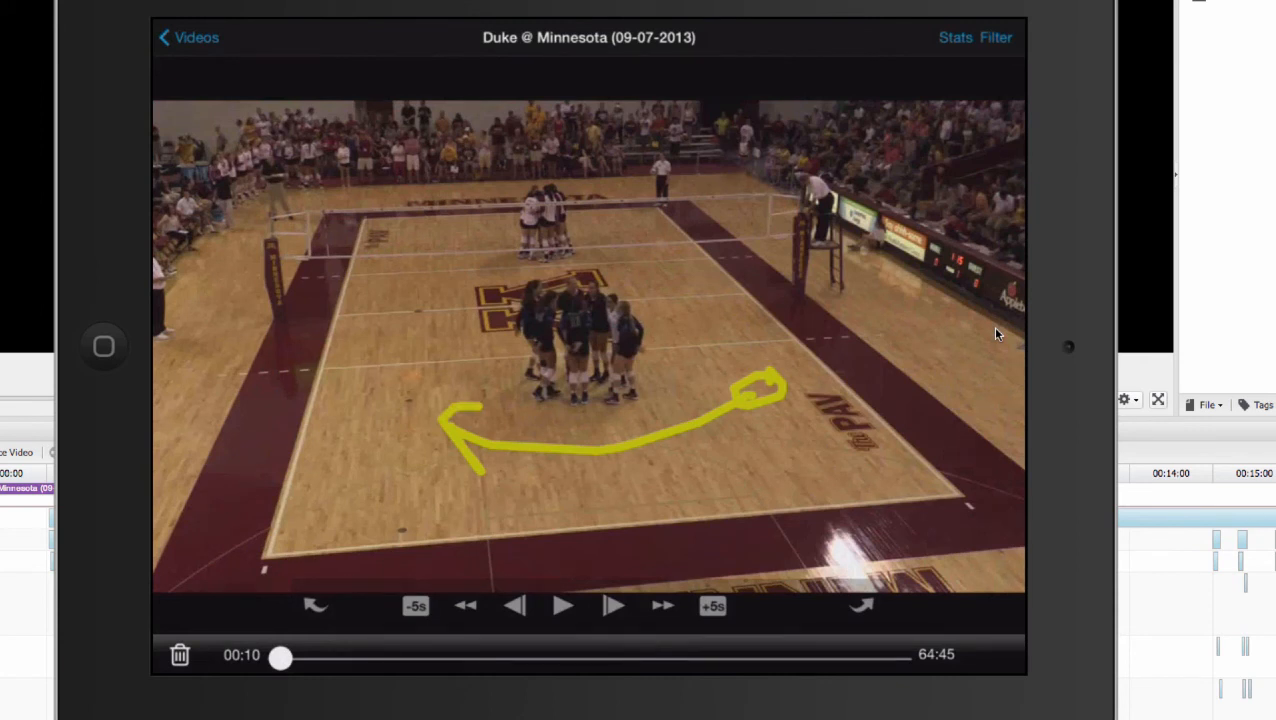
{"action": "left_click", "coordinate": [562, 604]}
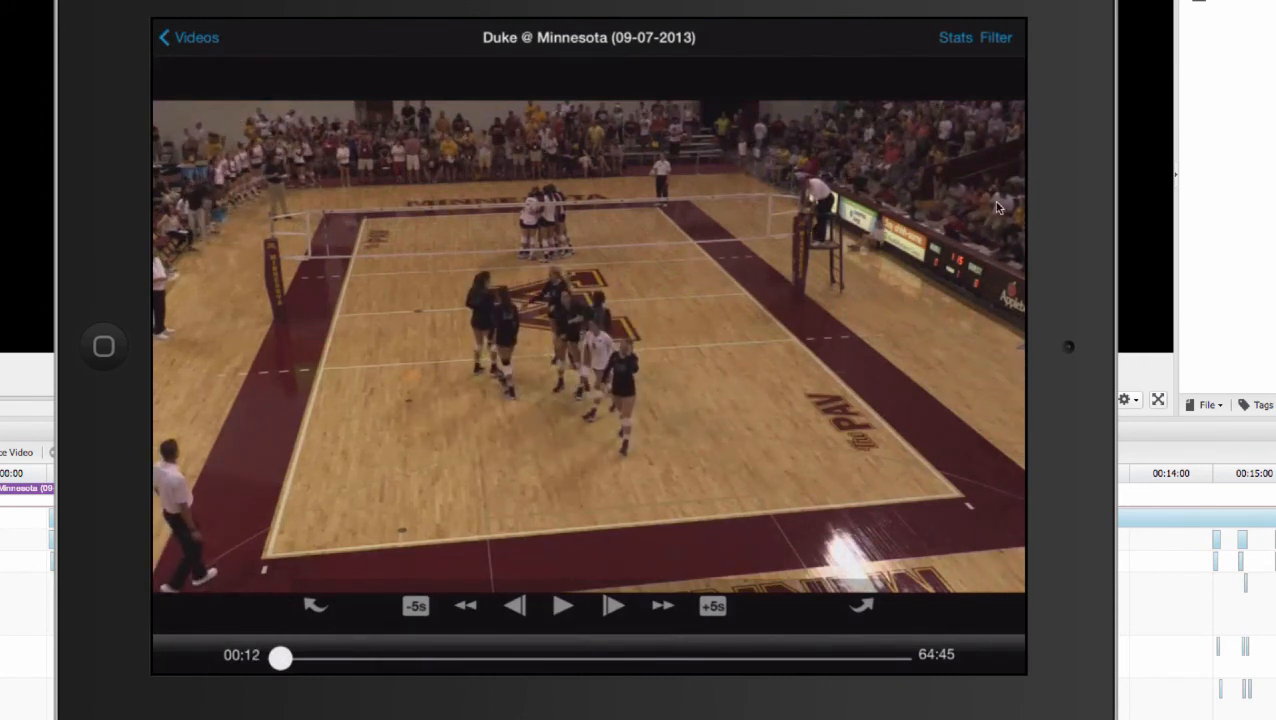
{"action": "left_click", "coordinate": [996, 36]}
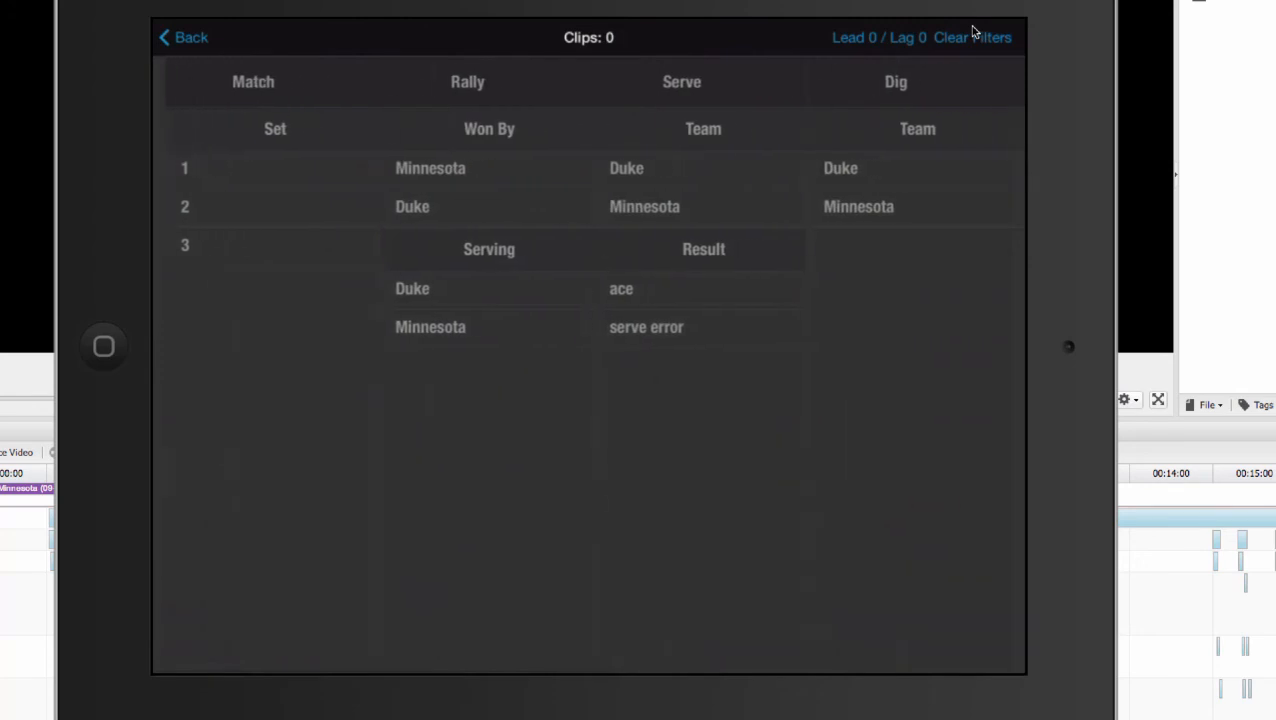
- Filter clips to points served by Minnesota and return to the video
{"action": "scroll", "scroll_direction": "right", "scroll_amount": 3}
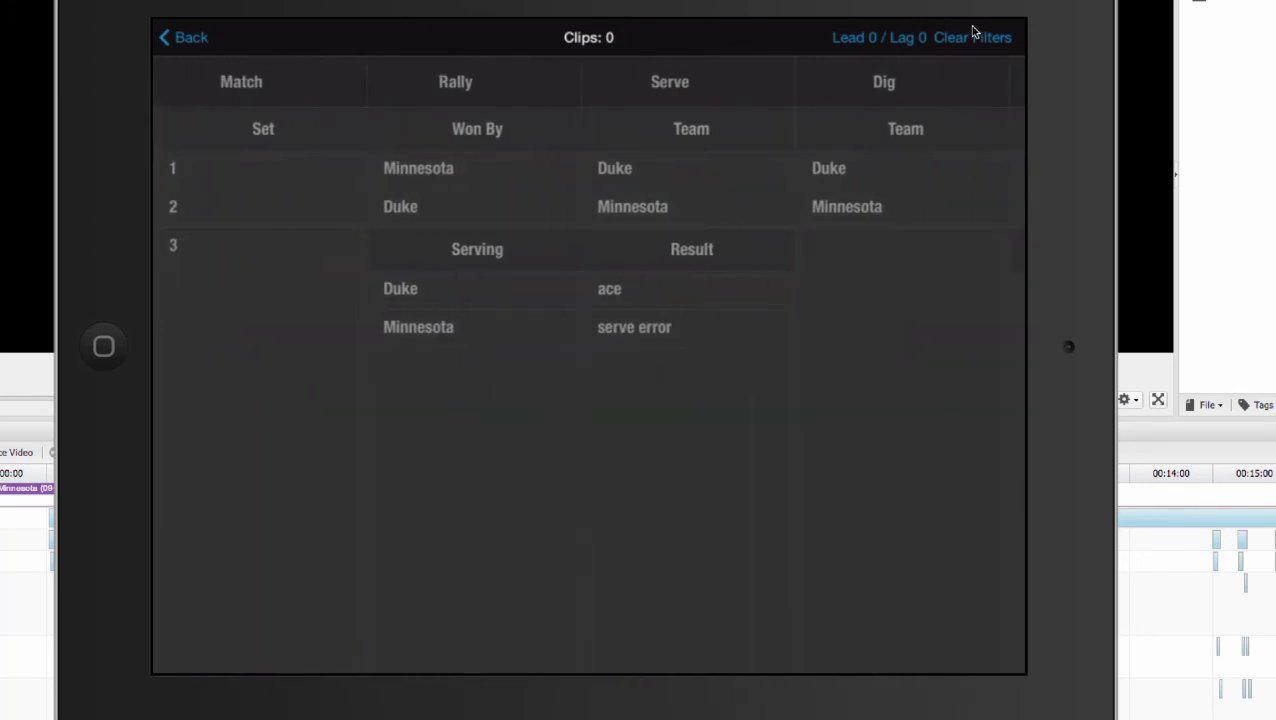
{"action": "left_click", "coordinate": [418, 328]}
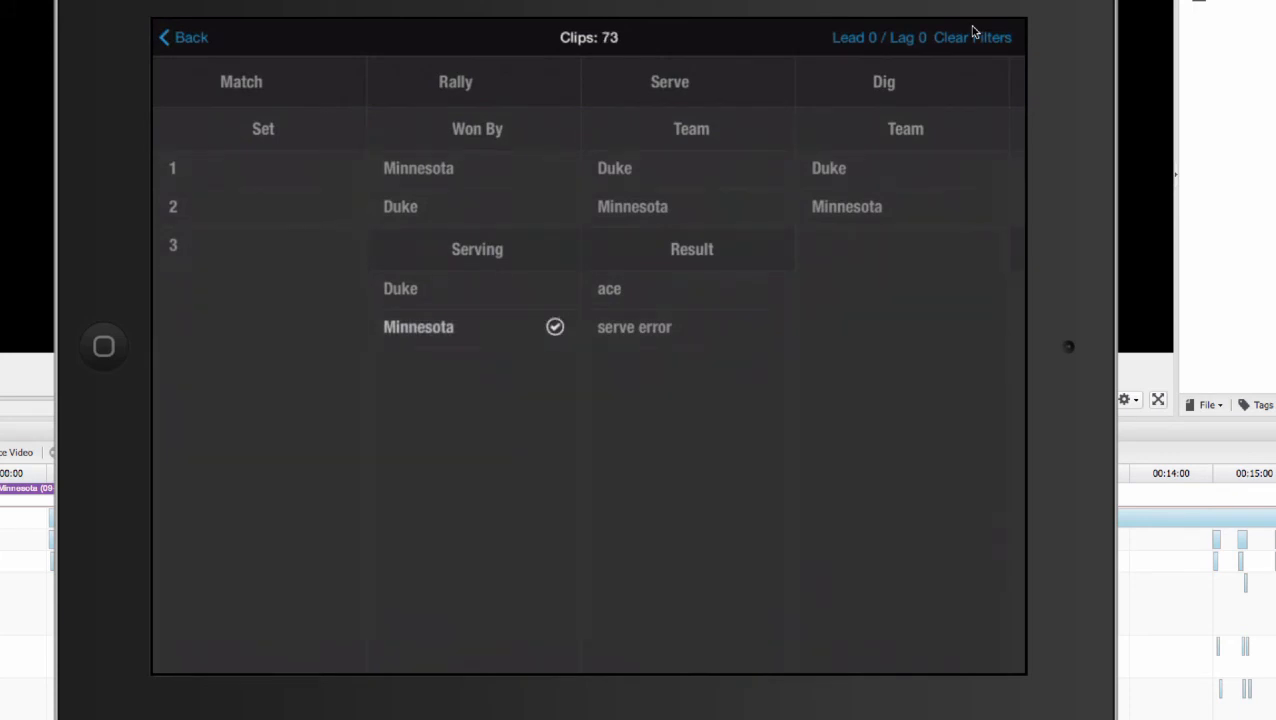
{"action": "left_click", "coordinate": [418, 168]}
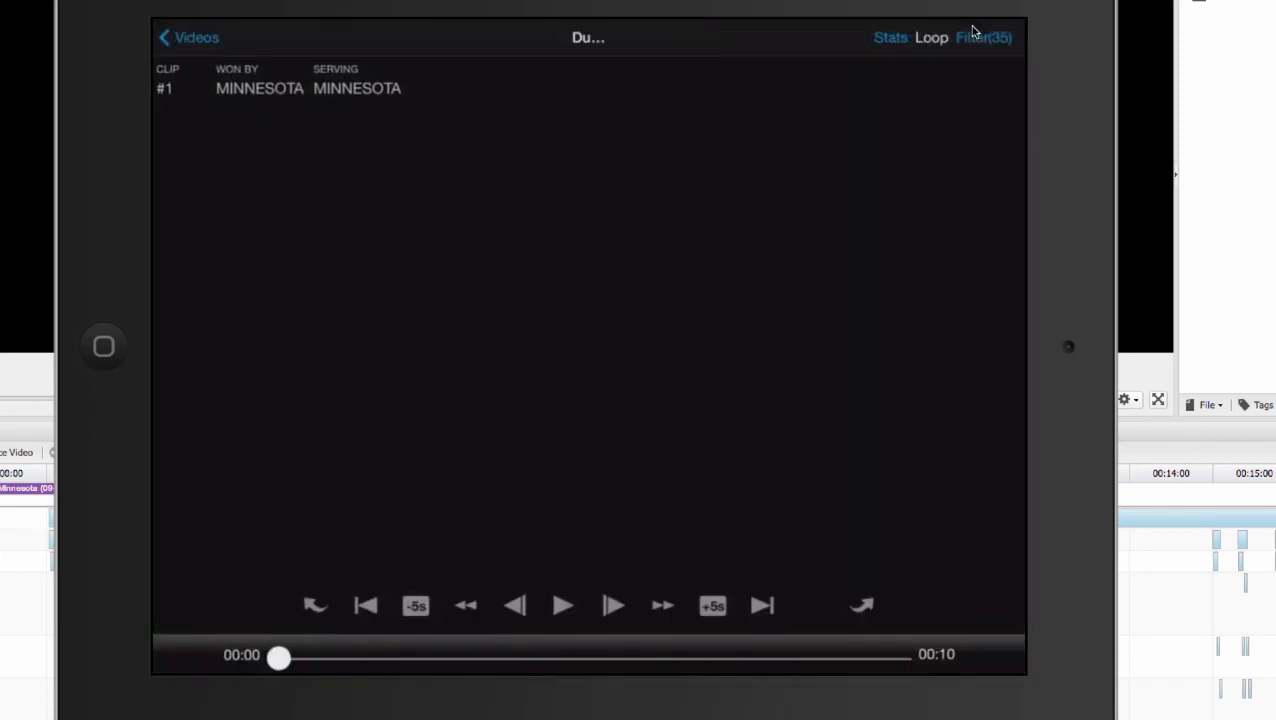
- Review the match statistics report, then return to the app's home screen
{"action": "left_click", "coordinate": [890, 36]}
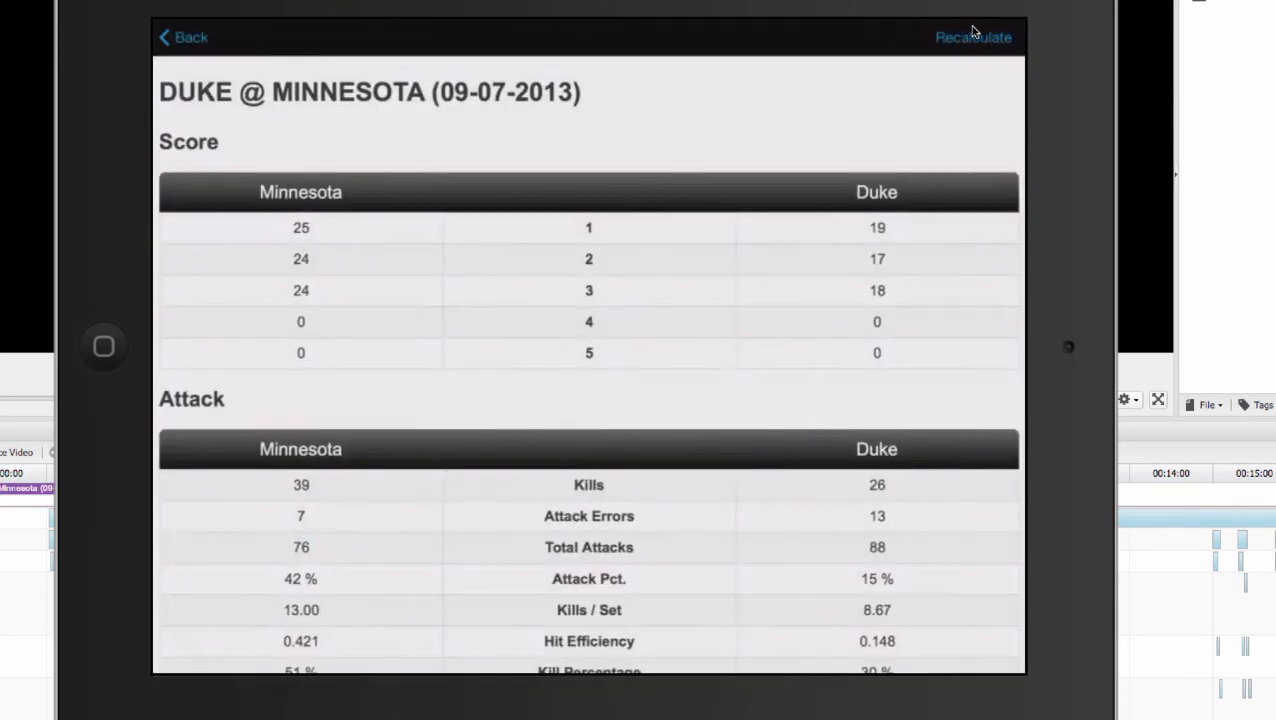
{"action": "scroll", "scroll_direction": "down", "scroll_amount": 3}
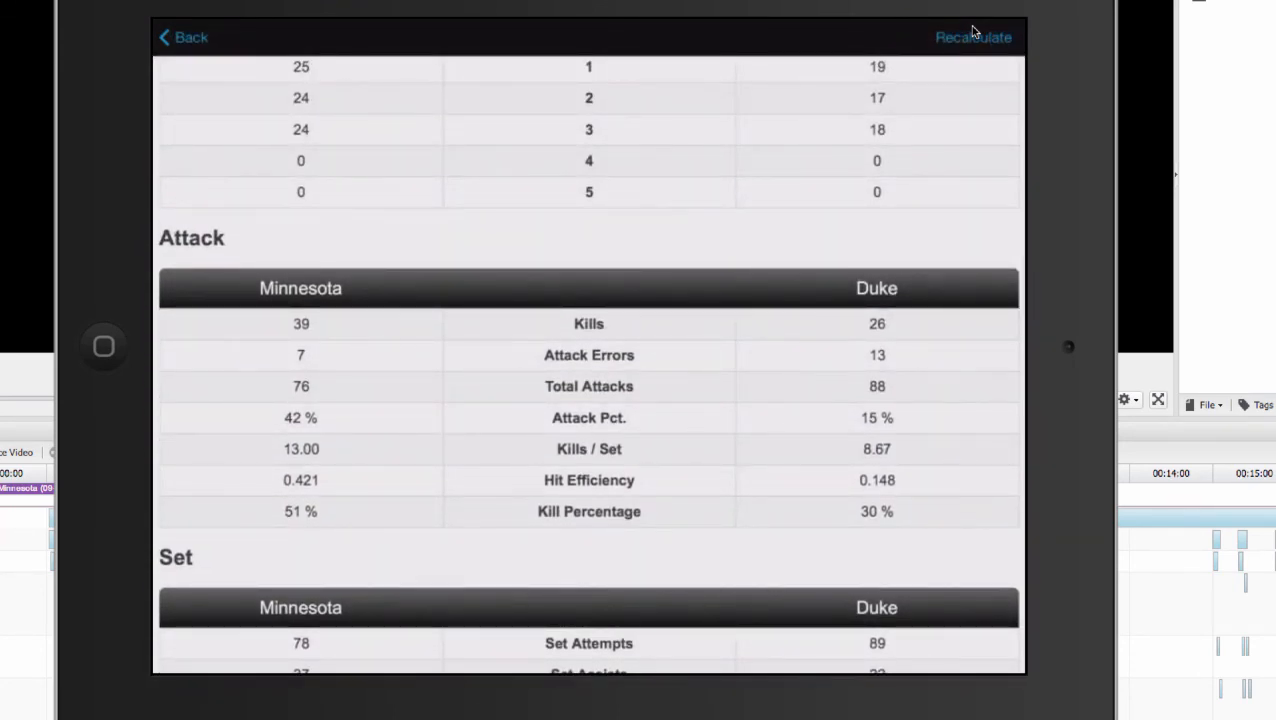
{"action": "left_click", "coordinate": [182, 36]}
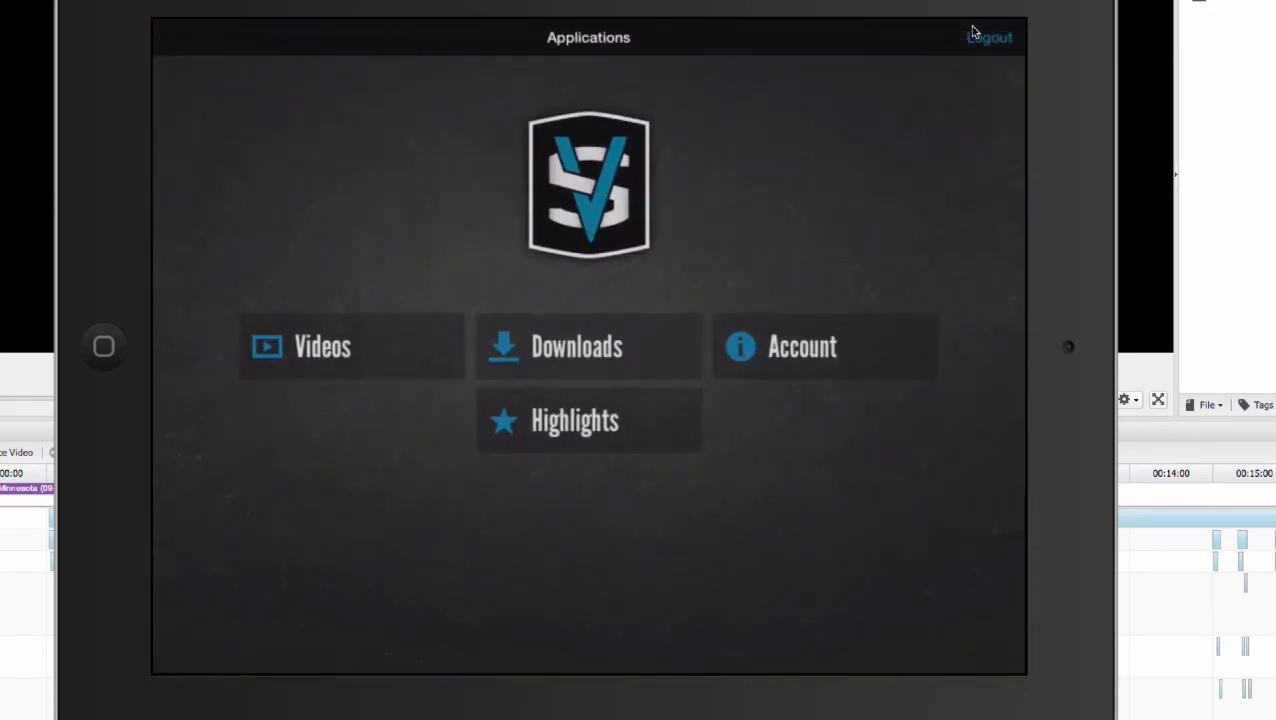
- Play the Serves highlight from the Highlights collection and return to the list
{"action": "left_click", "coordinate": [588, 420]}
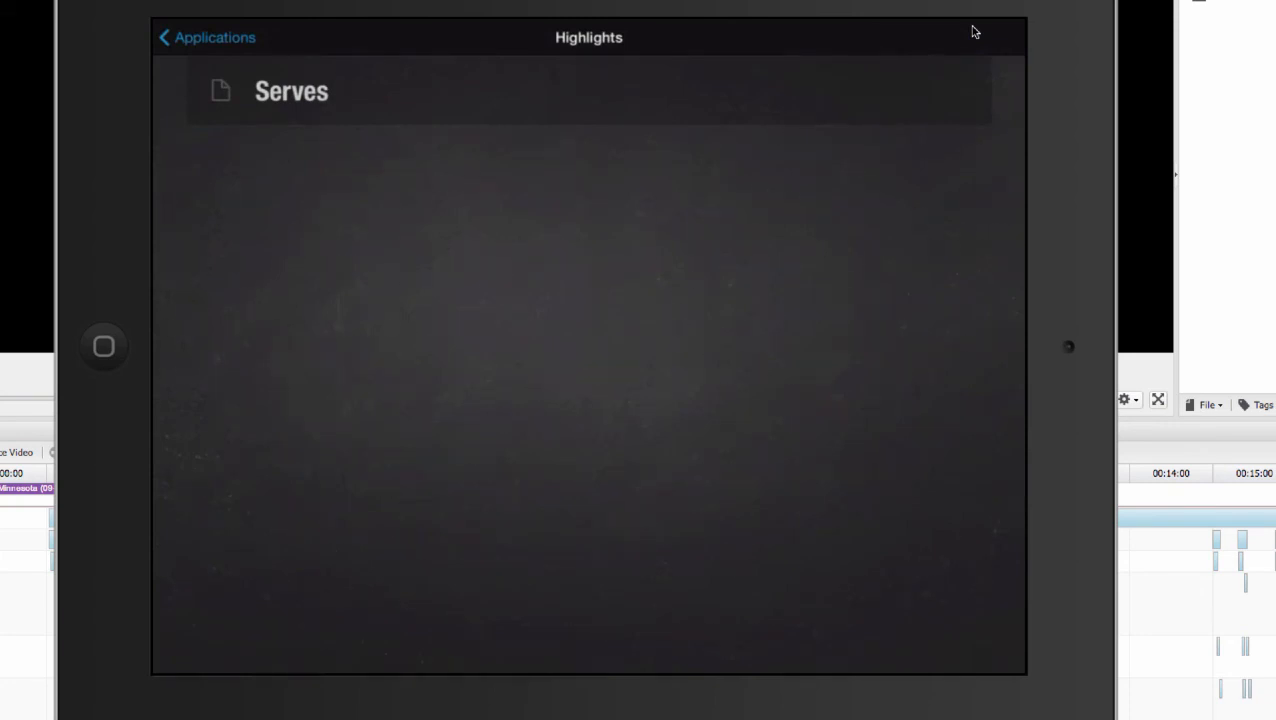
{"action": "left_click", "coordinate": [292, 90]}
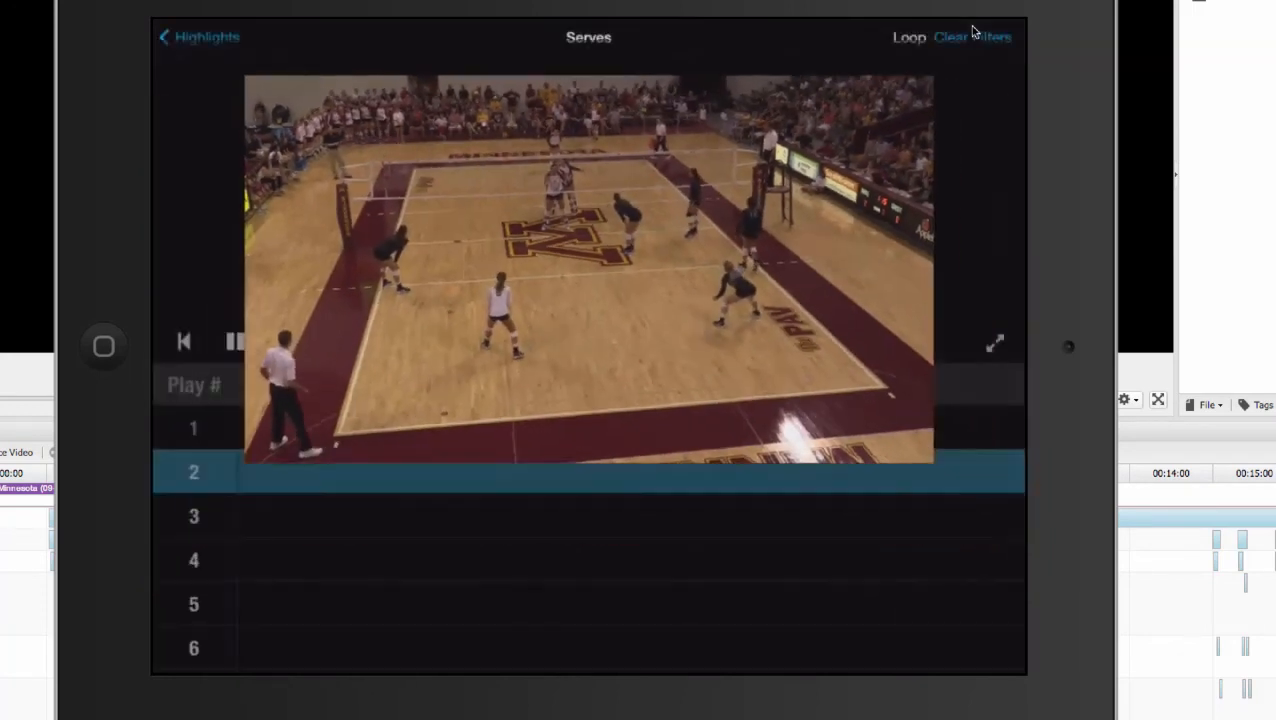
{"action": "left_click", "coordinate": [198, 36]}
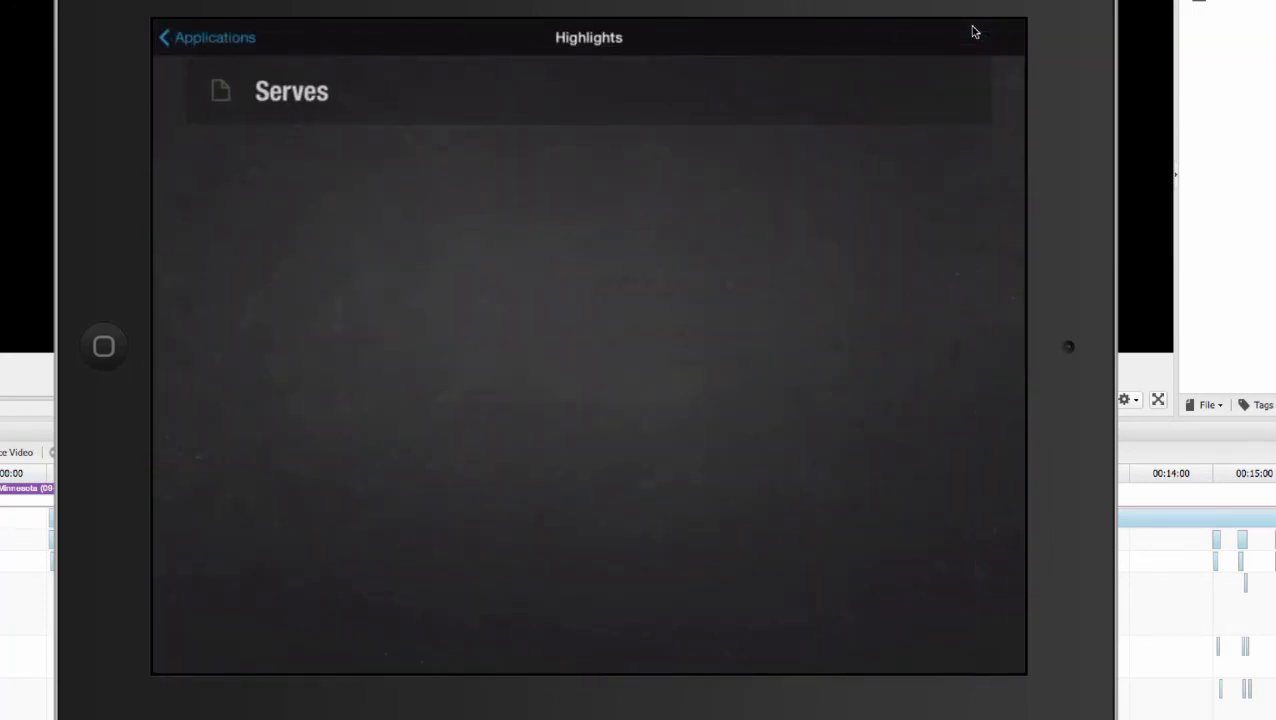